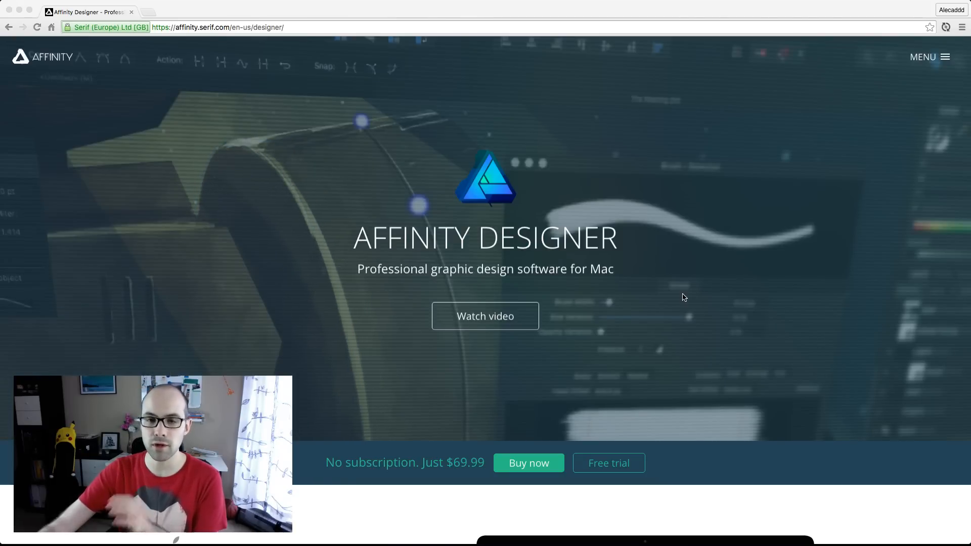
Read down the Designer page to 'Built for your workflow' and 'Pixel perfect control', then return to the Sunset document.
{"action": "scroll", "scroll_direction": "down", "scroll_amount": 3}
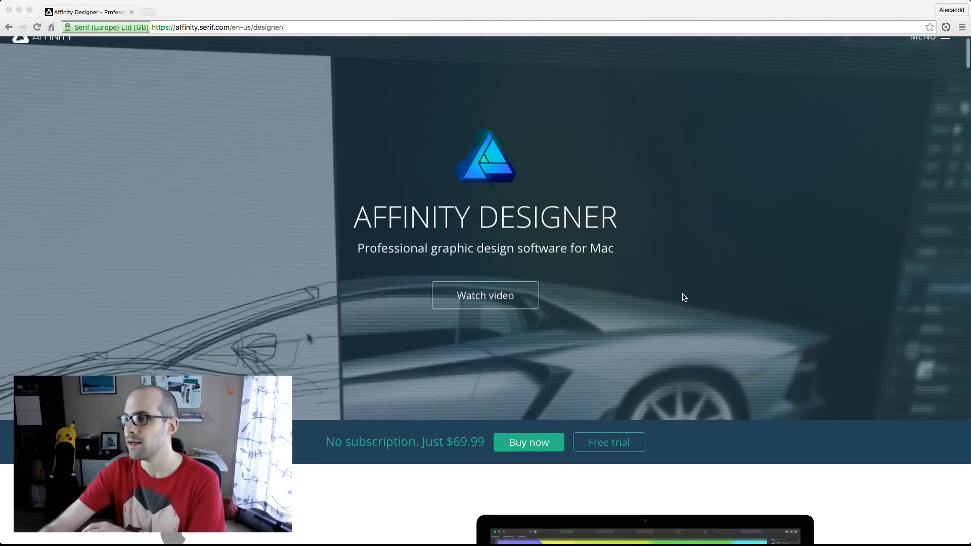
{"action": "scroll", "scroll_direction": "down", "scroll_amount": 3}
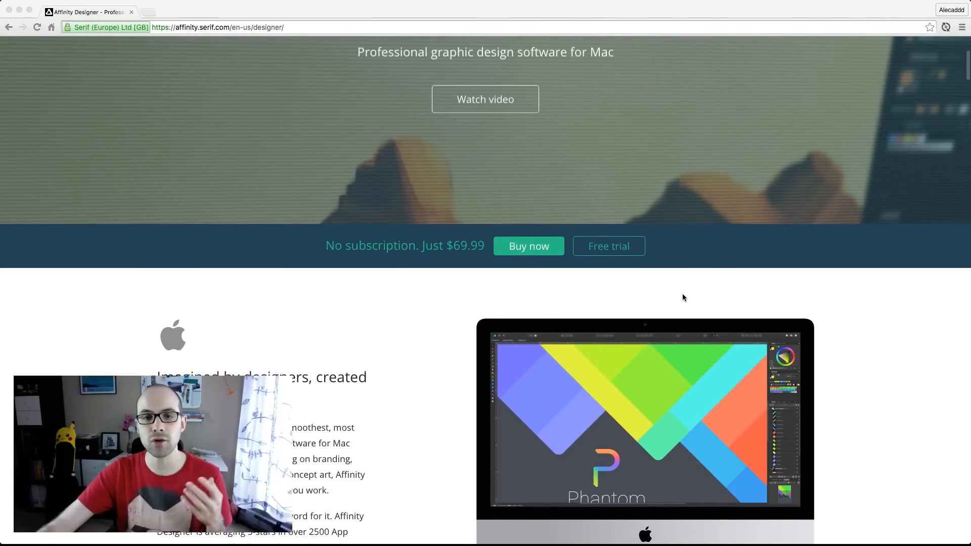
{"action": "scroll", "scroll_direction": "down", "scroll_amount": 3}
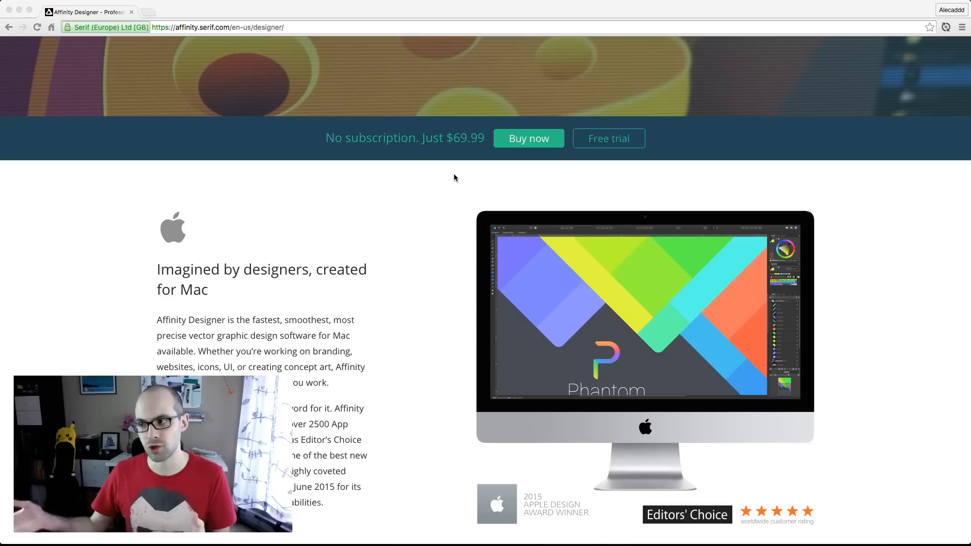
{"action": "scroll", "scroll_direction": "down", "scroll_amount": 3}
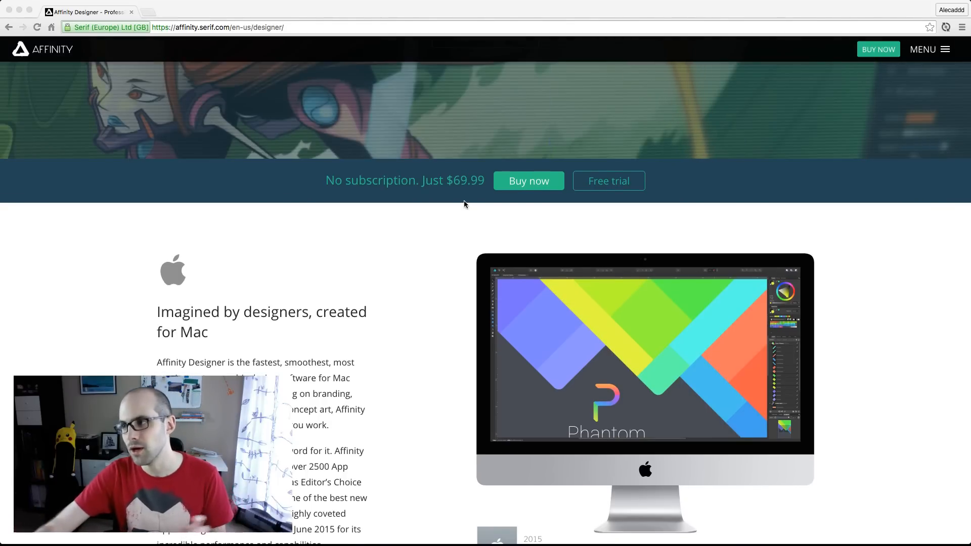
{"action": "scroll", "scroll_direction": "down", "scroll_amount": 3}
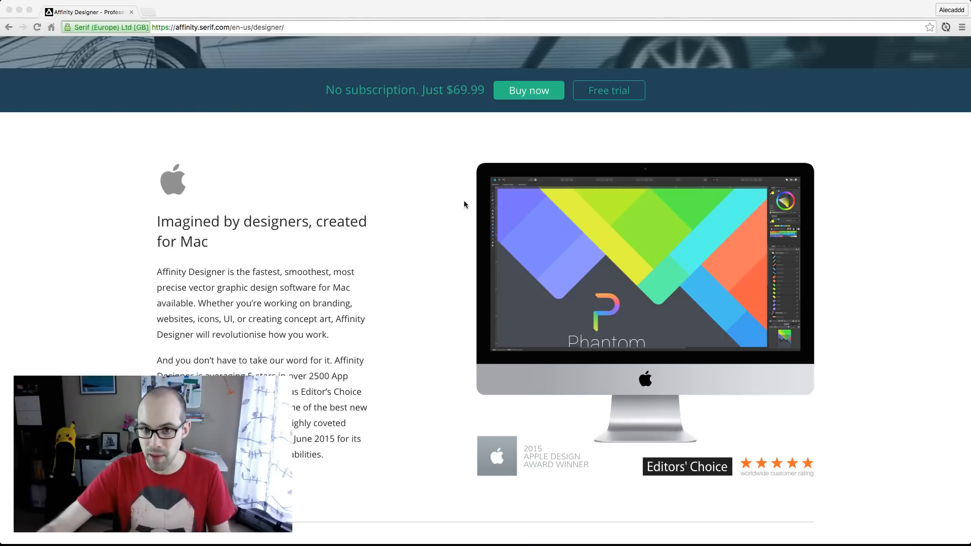
{"action": "scroll", "scroll_direction": "down", "scroll_amount": 3}
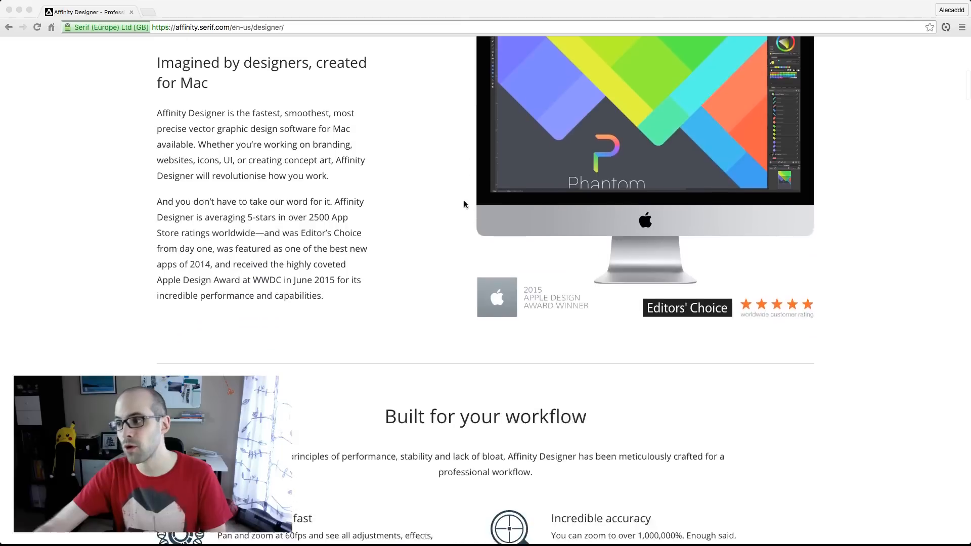
{"action": "scroll", "scroll_direction": "down", "scroll_amount": 3}
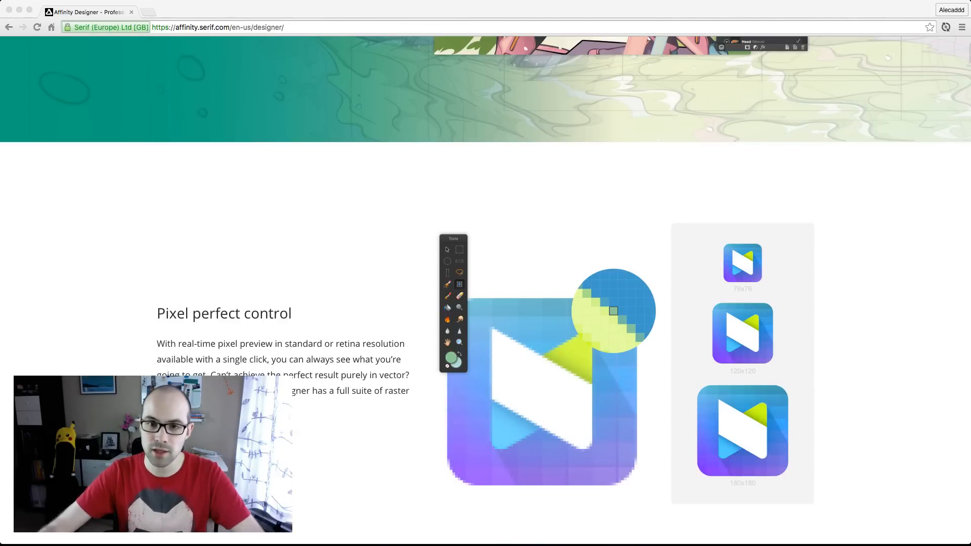
{"action": "key", "text": "cmd+tab"}
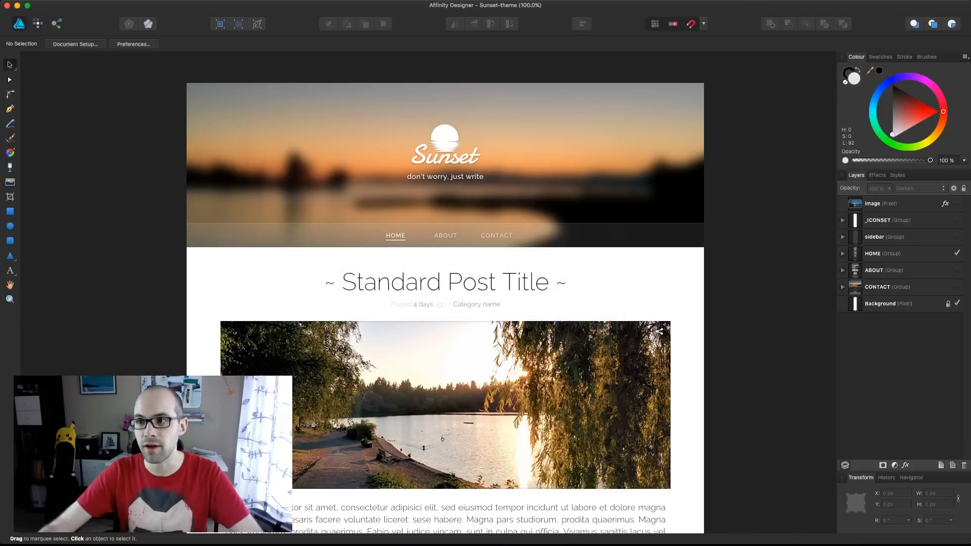
{"action": "mouse_move", "coordinate": [108, 123]}
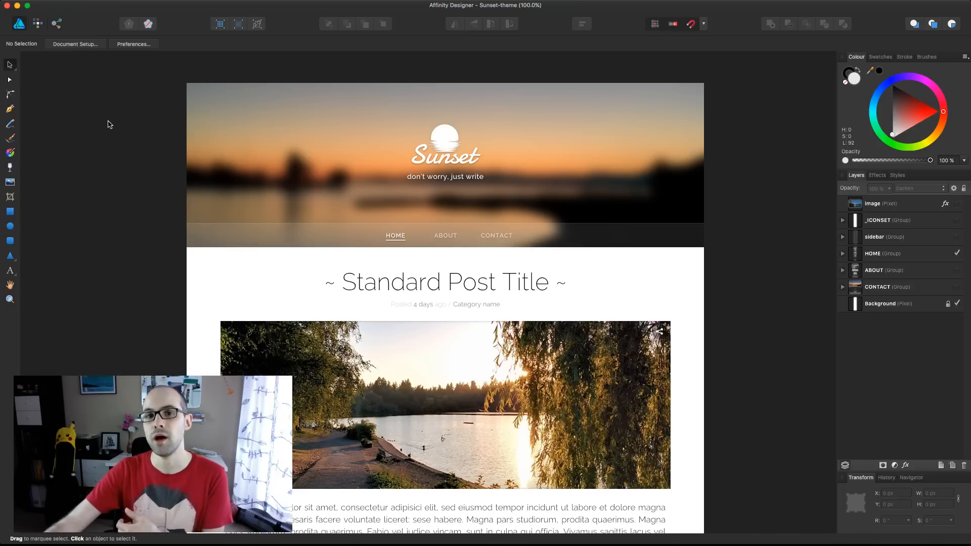
{"action": "mouse_move", "coordinate": [102, 284]}
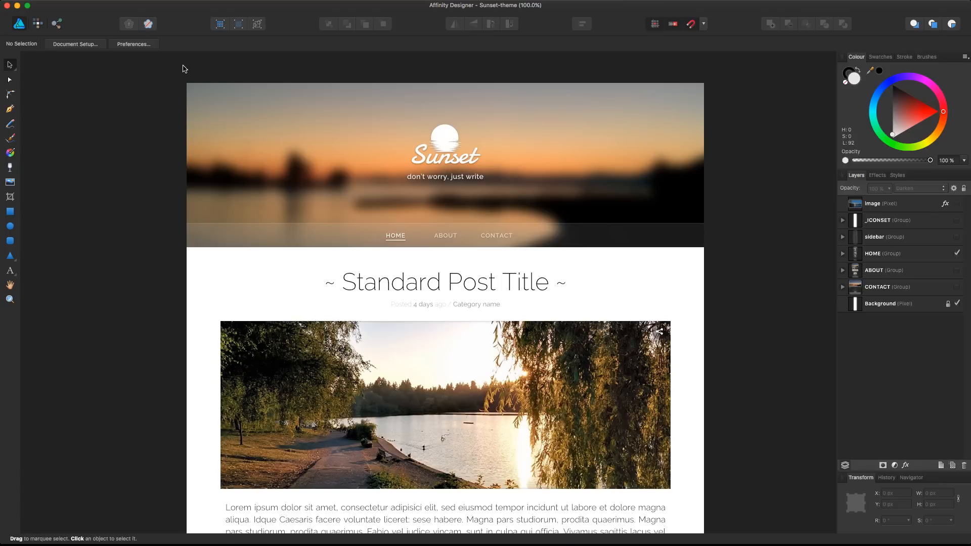
{"action": "mouse_move", "coordinate": [737, 295]}
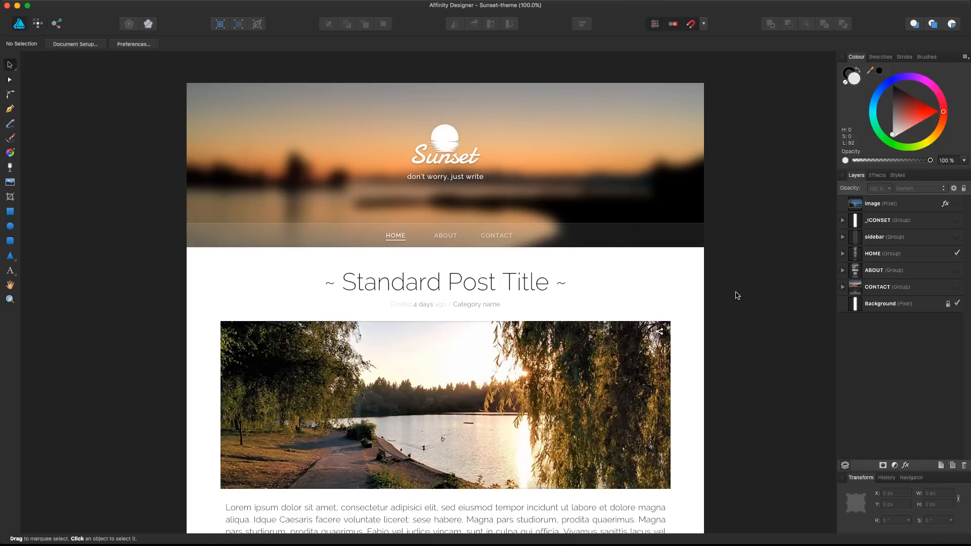
{"action": "mouse_move", "coordinate": [917, 66]}
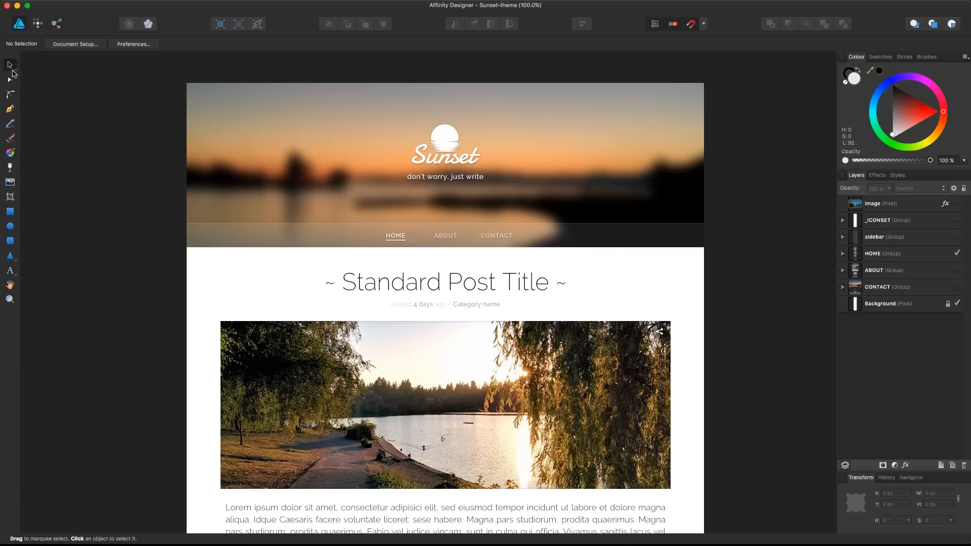
{"action": "mouse_move", "coordinate": [17, 330]}
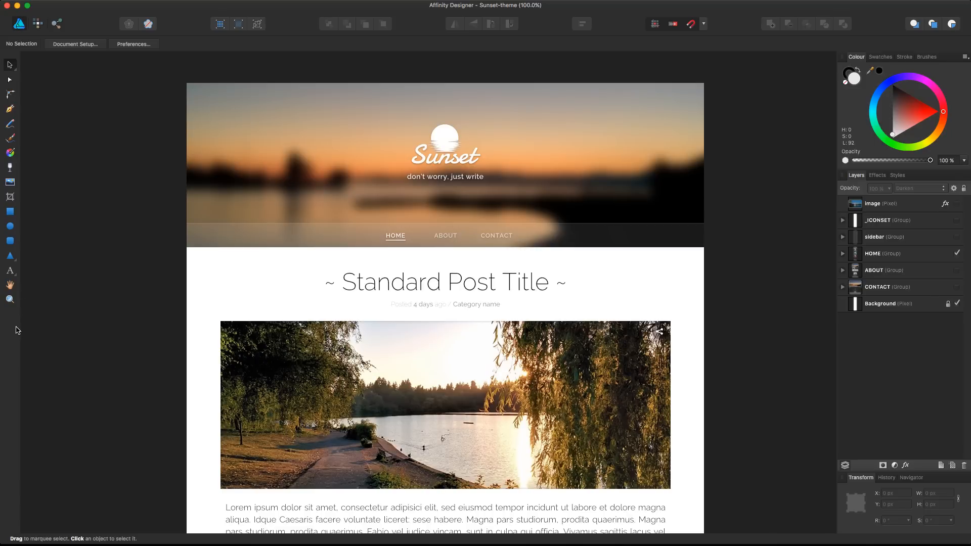
{"action": "mouse_move", "coordinate": [59, 213]}
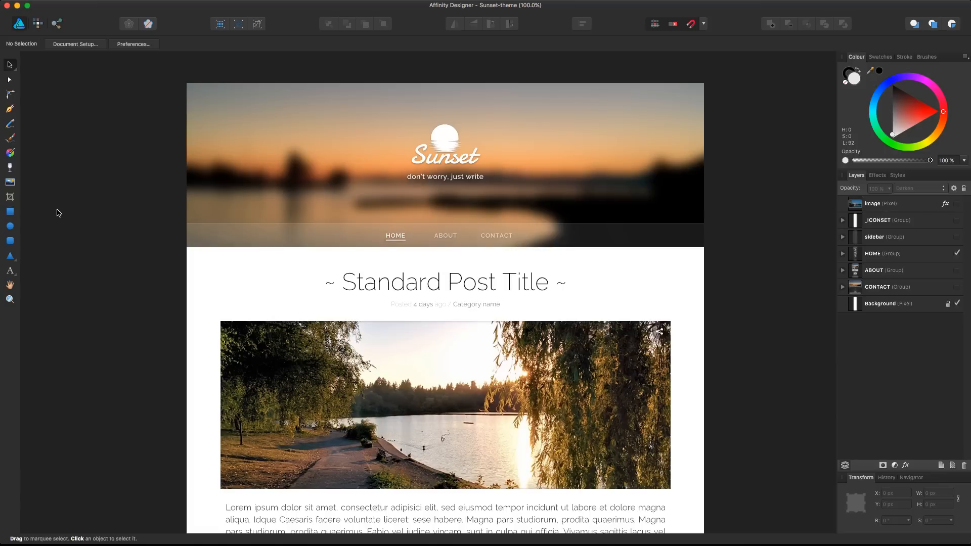
{"action": "mouse_move", "coordinate": [52, 214]}
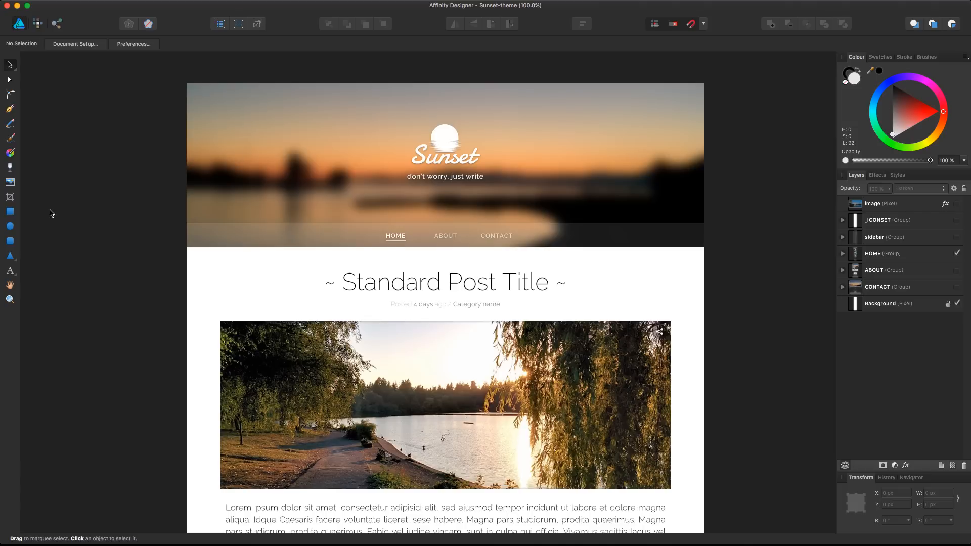
{"action": "mouse_move", "coordinate": [868, 56]}
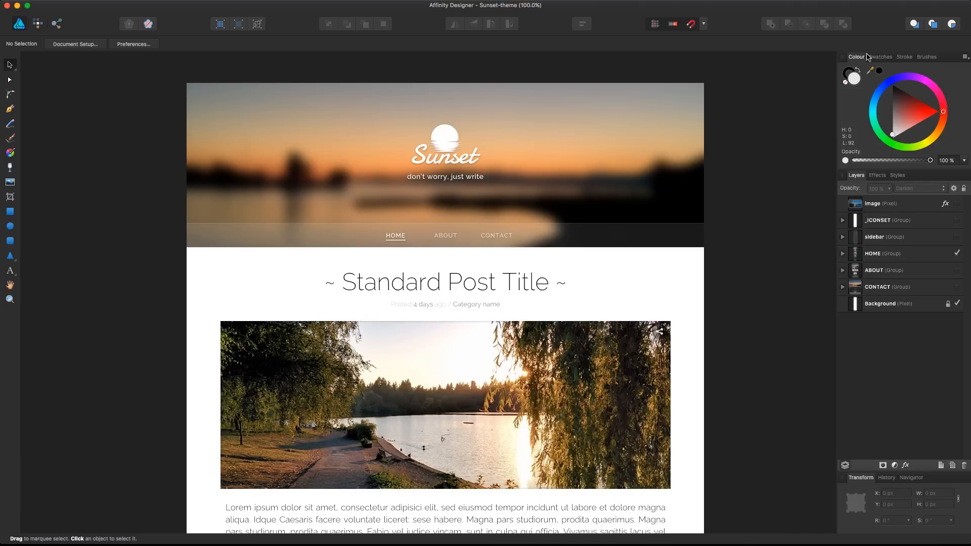
{"action": "mouse_move", "coordinate": [932, 57]}
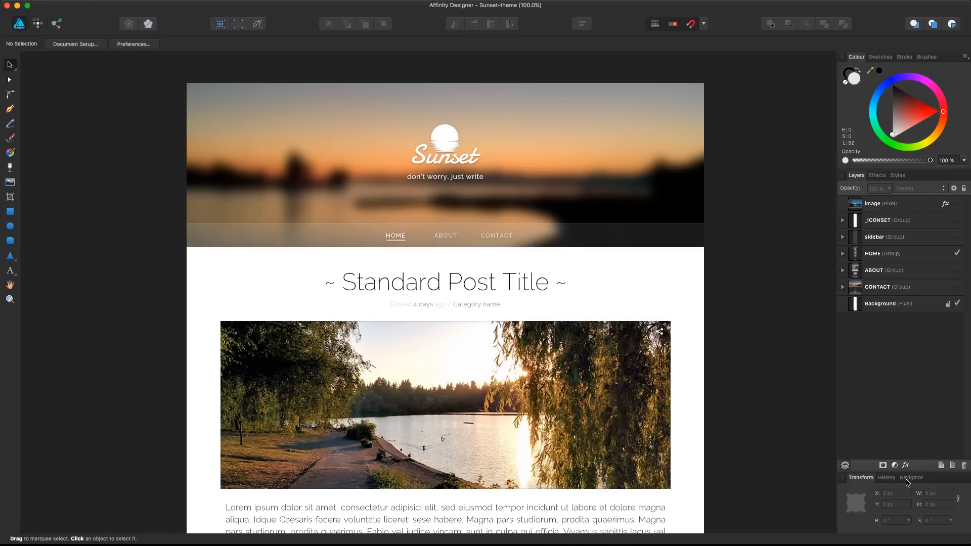
{"action": "left_click", "coordinate": [886, 452]}
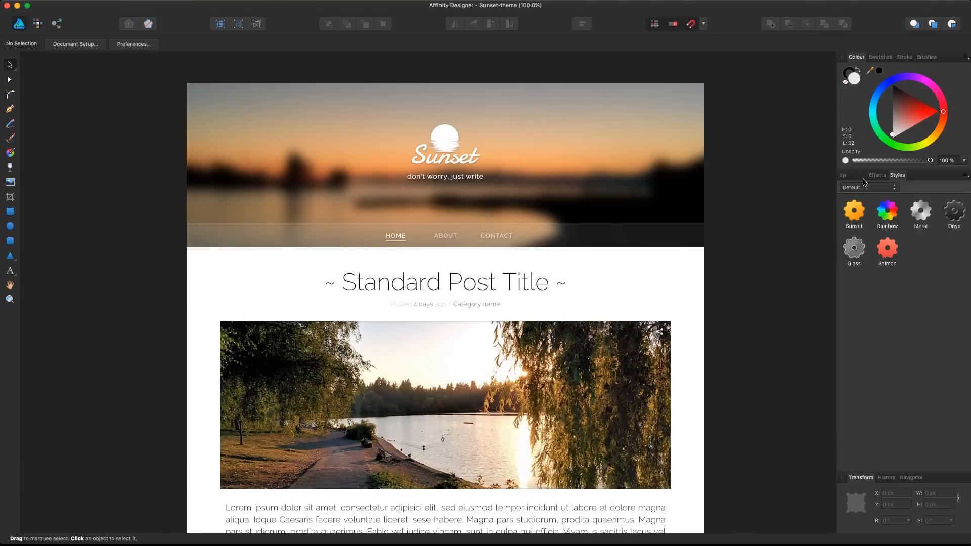
{"action": "left_click", "coordinate": [856, 175]}
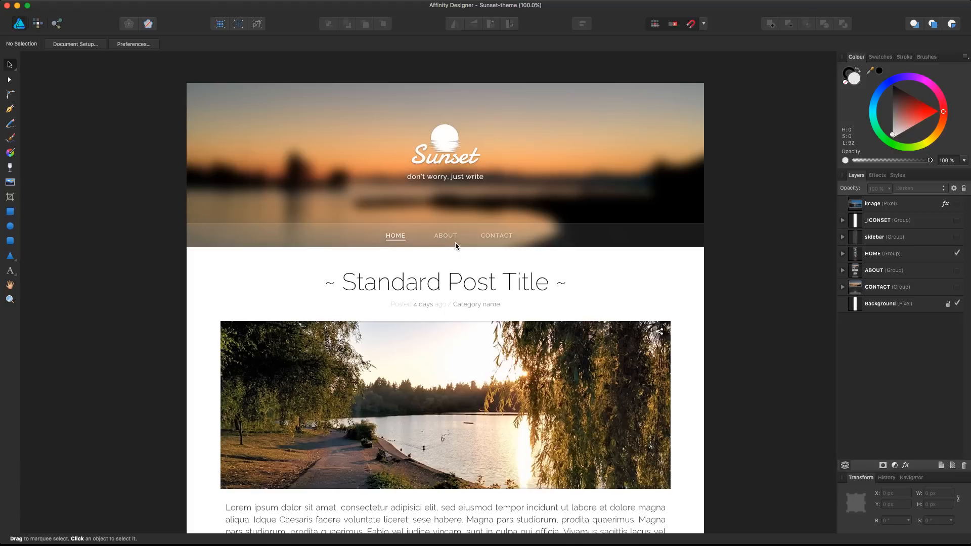
{"action": "mouse_move", "coordinate": [97, 159]}
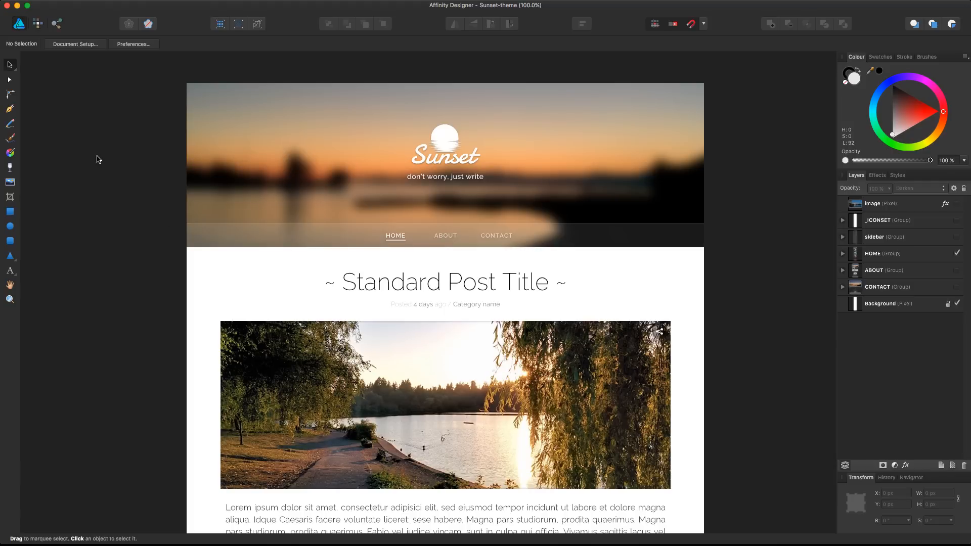
{"action": "mouse_move", "coordinate": [173, 173]}
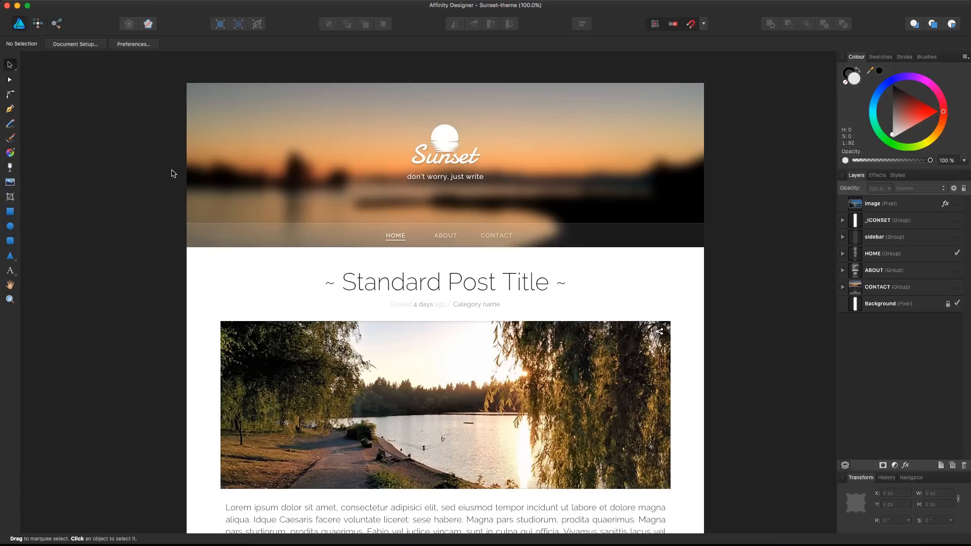
{"action": "mouse_move", "coordinate": [159, 153]}
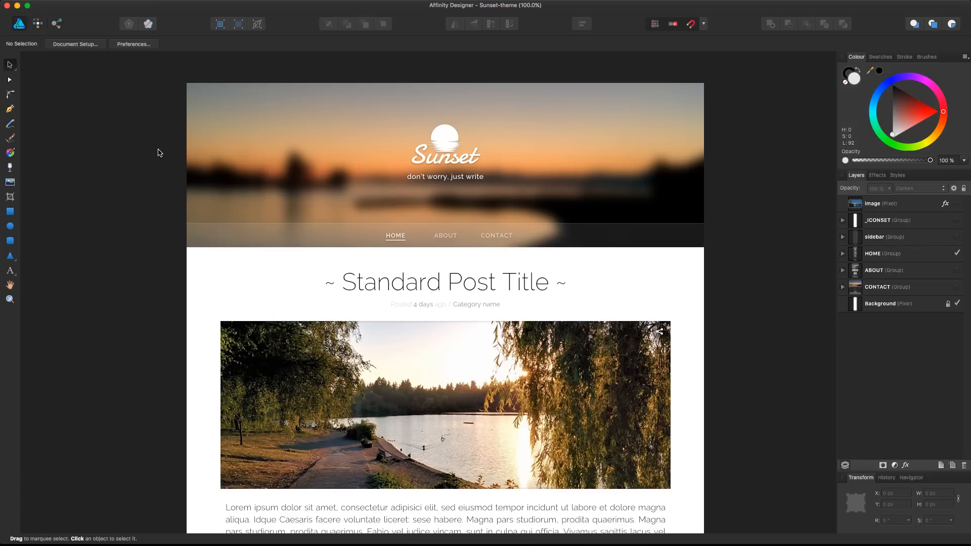
{"action": "mouse_move", "coordinate": [157, 164]}
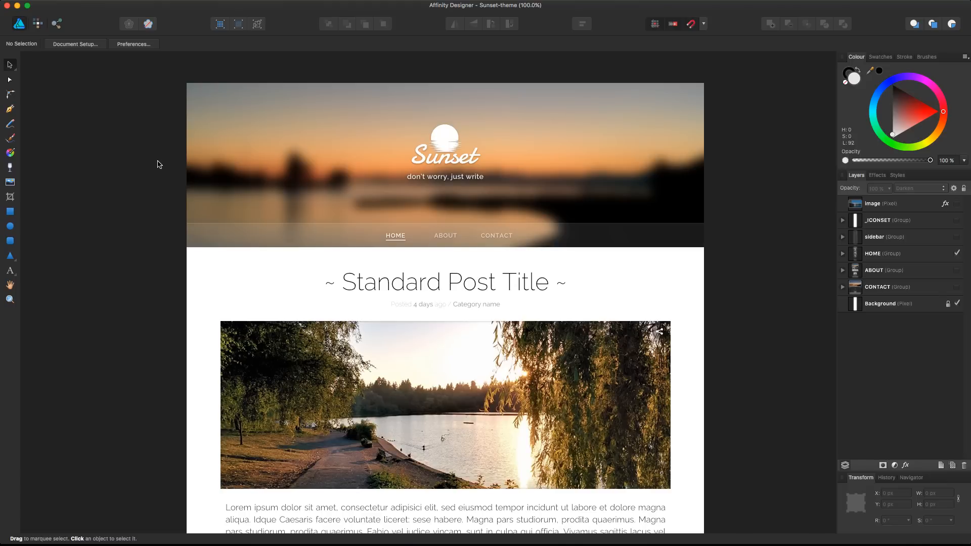
{"action": "mouse_move", "coordinate": [812, 169]}
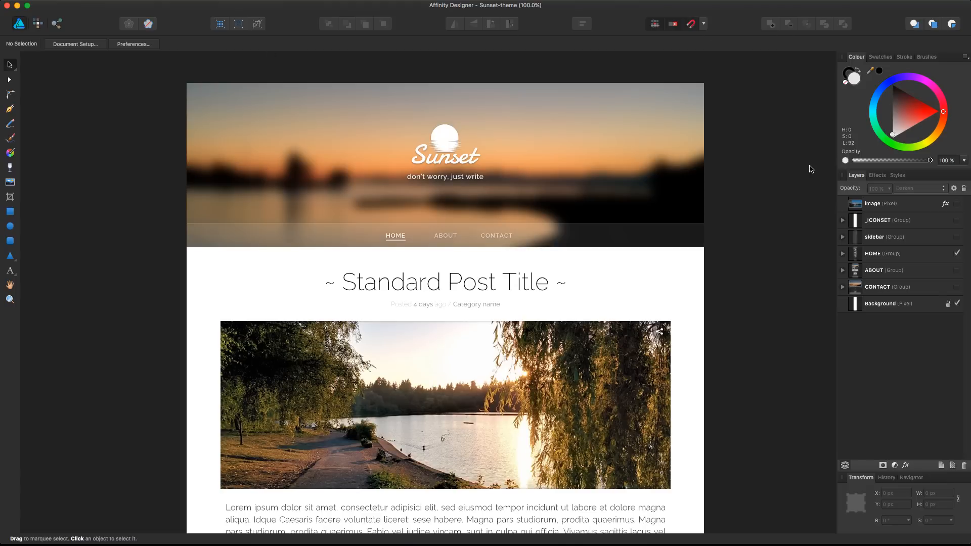
{"action": "mouse_move", "coordinate": [294, 98]}
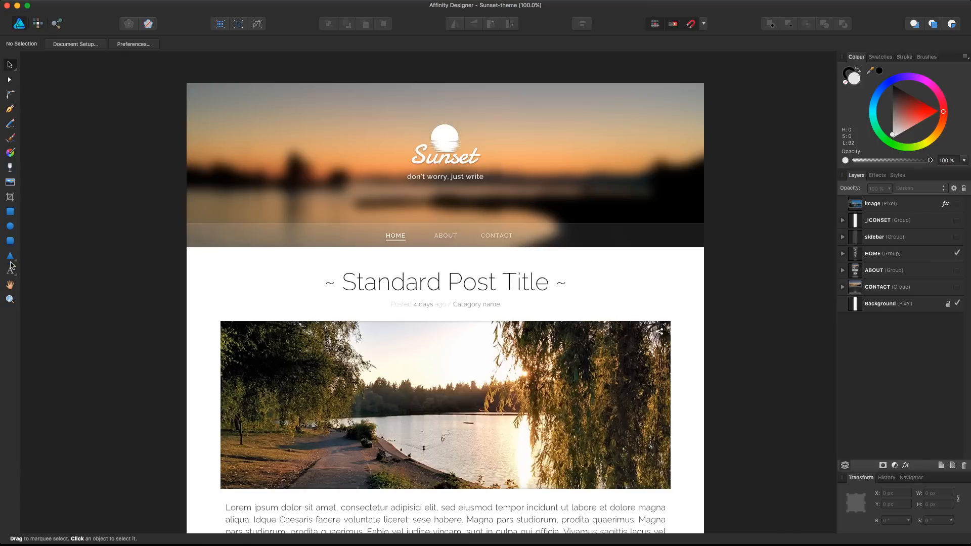
{"action": "mouse_move", "coordinate": [20, 151]}
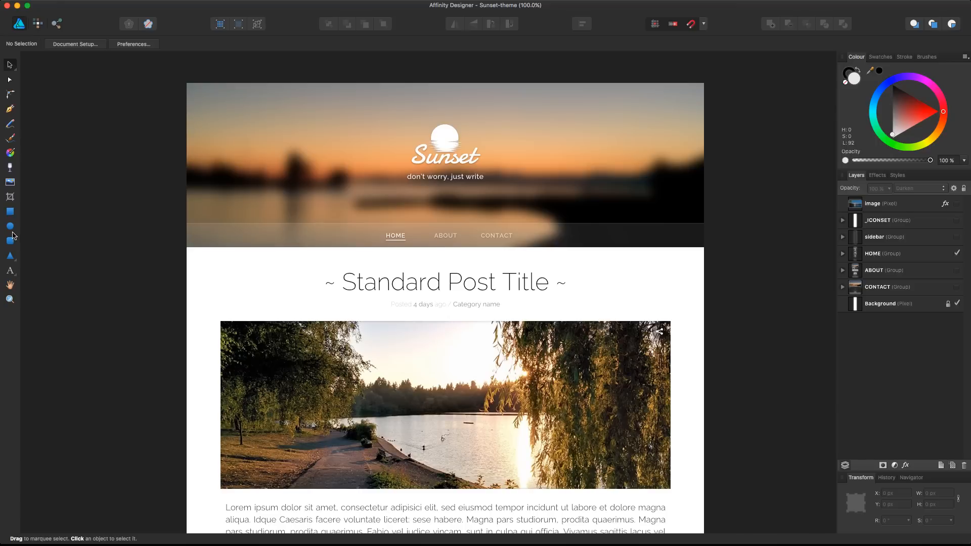
{"action": "mouse_move", "coordinate": [10, 183]}
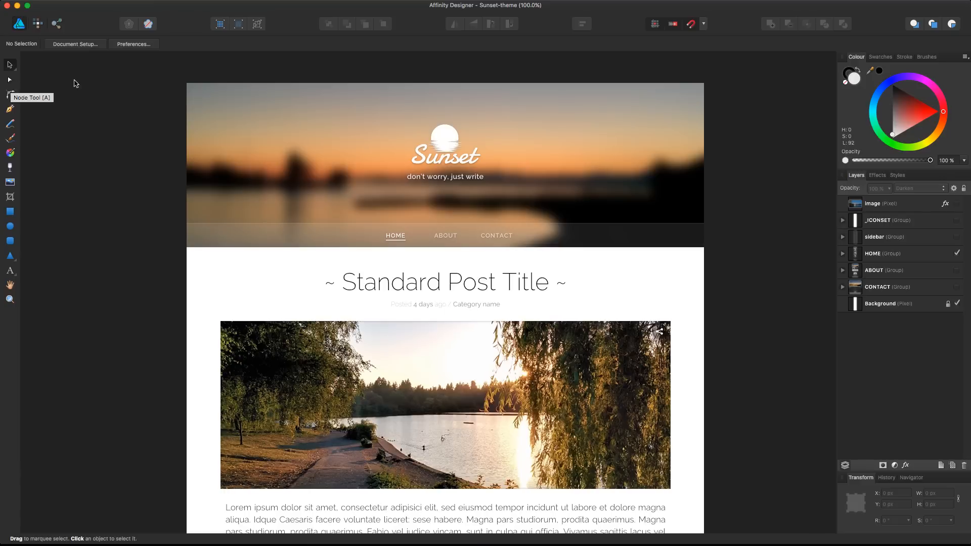
{"action": "mouse_move", "coordinate": [96, 87]}
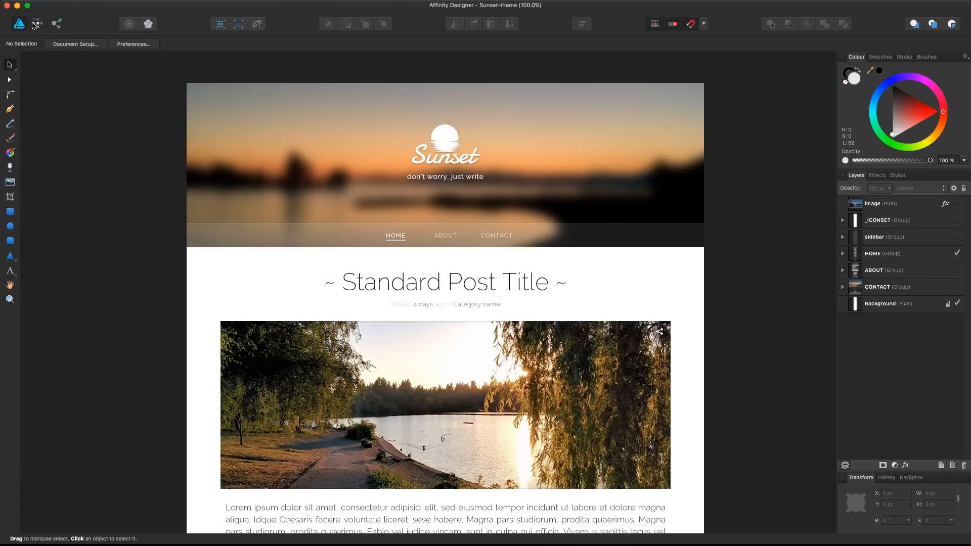
{"action": "mouse_move", "coordinate": [37, 23]}
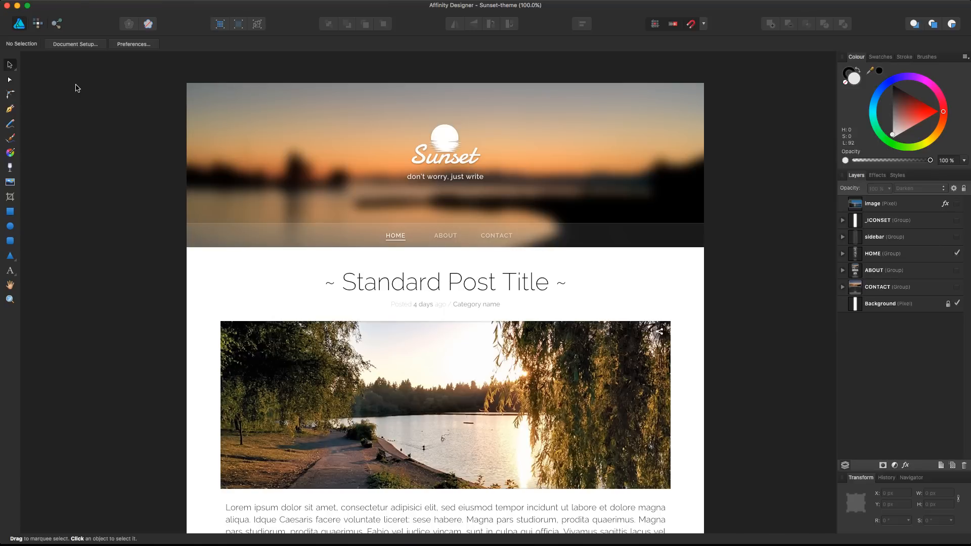
{"action": "mouse_move", "coordinate": [17, 23]}
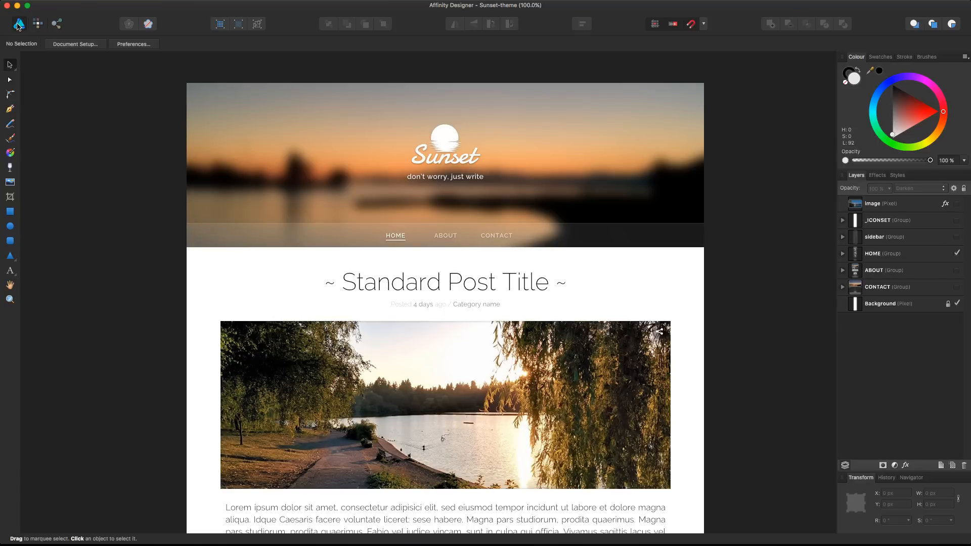
{"action": "mouse_move", "coordinate": [17, 23]}
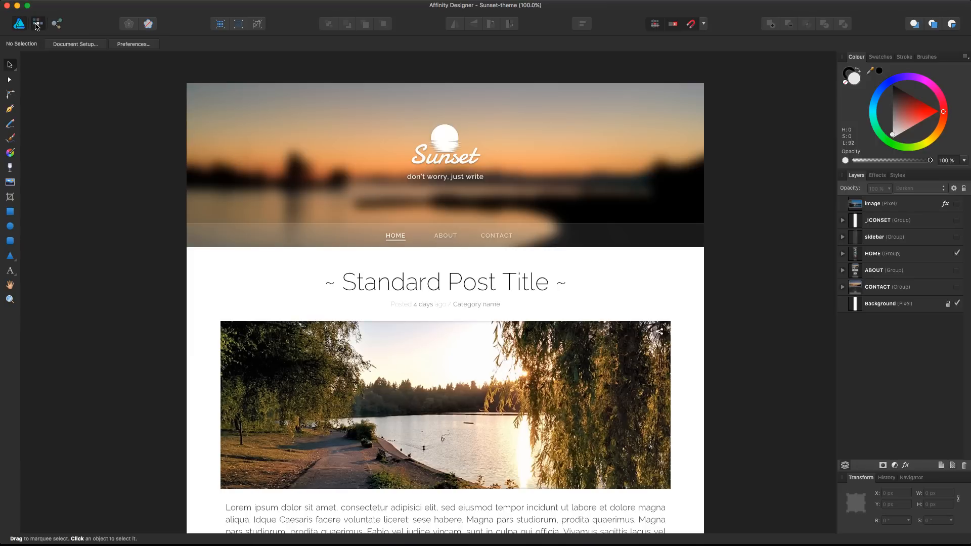
Switch to the Pixel Persona and drag out a rectangular marquee selection on the design.
{"action": "left_click", "coordinate": [38, 23]}
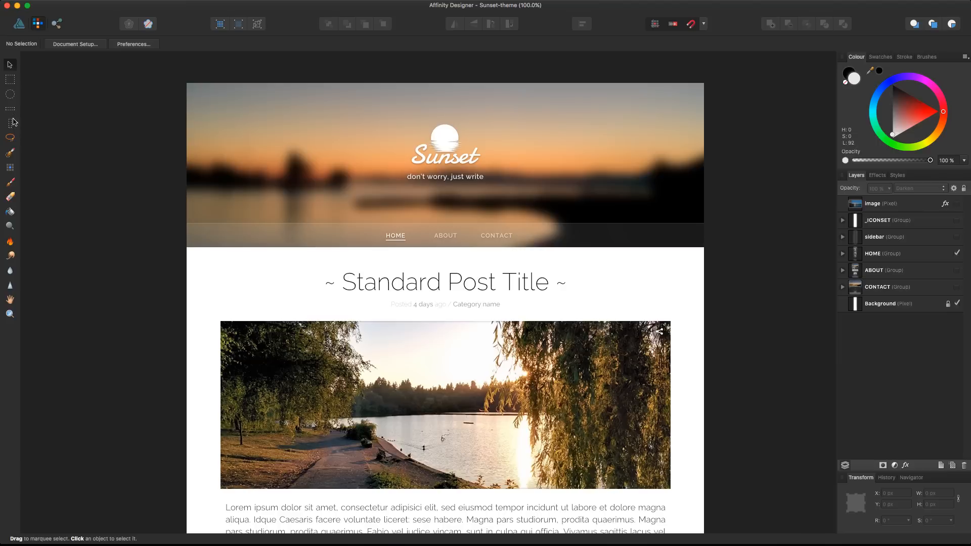
{"action": "mouse_move", "coordinate": [18, 110]}
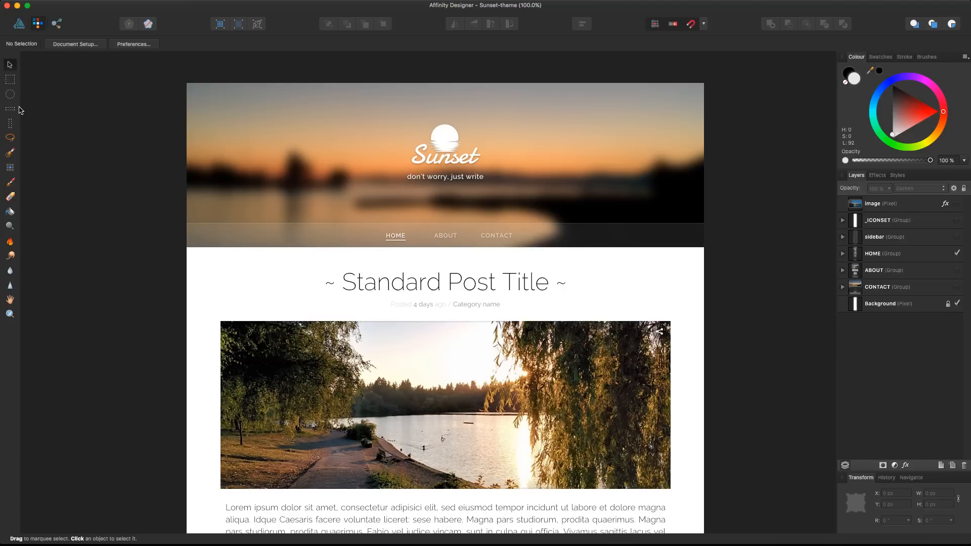
{"action": "left_click", "coordinate": [9, 79]}
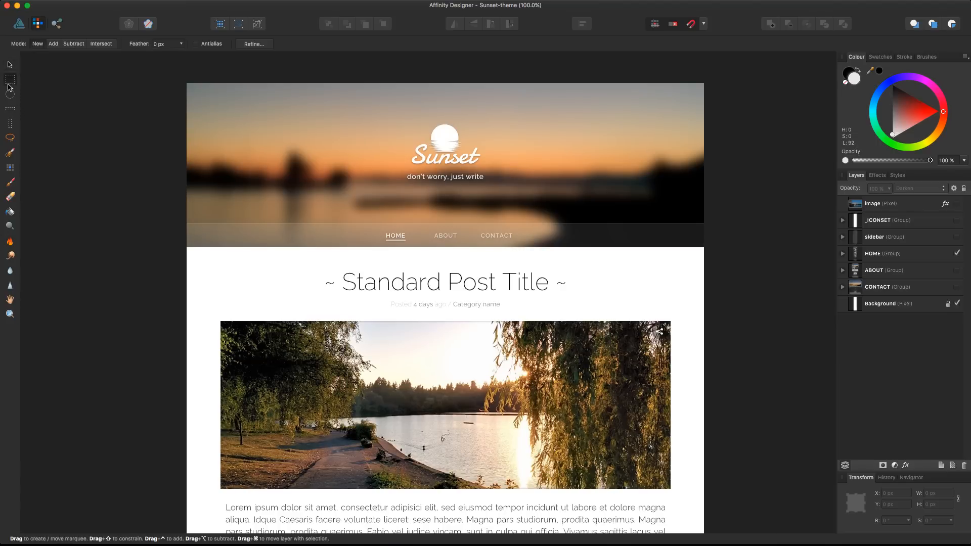
{"action": "left_click_drag", "start_coordinate": [213, 100], "coordinate": [335, 213]}
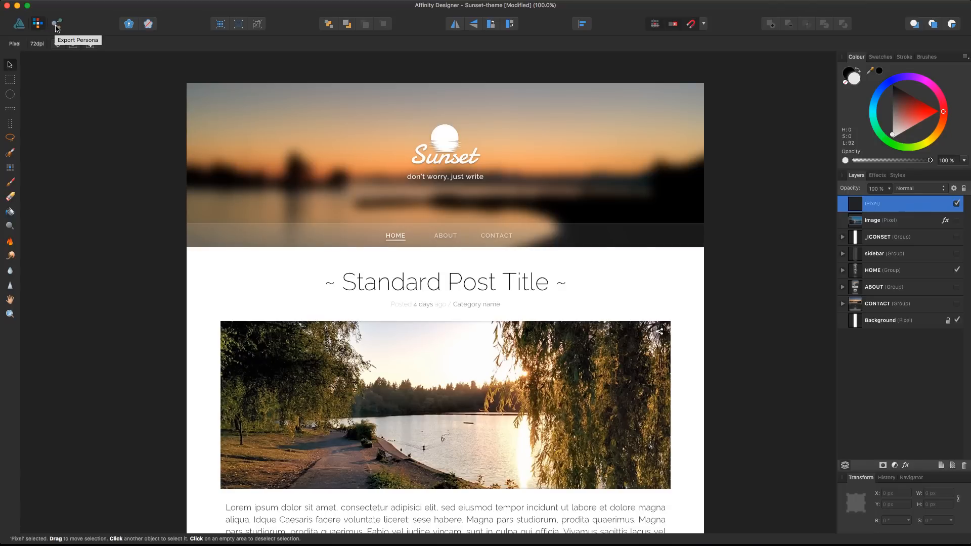
Enter the Export Persona listing slices Sunset-theme and format-image, and bring up the document export dialog.
{"action": "left_click", "coordinate": [56, 23]}
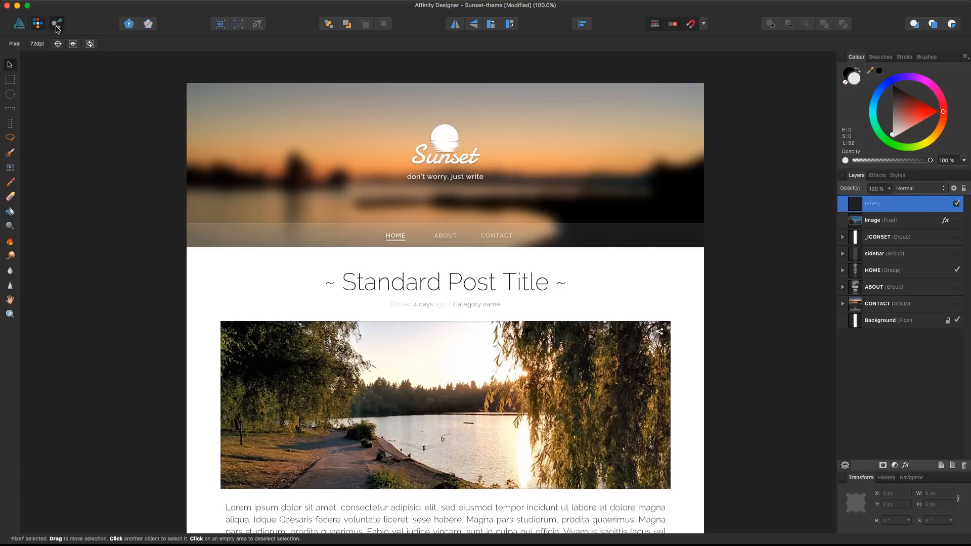
{"action": "left_click", "coordinate": [57, 23]}
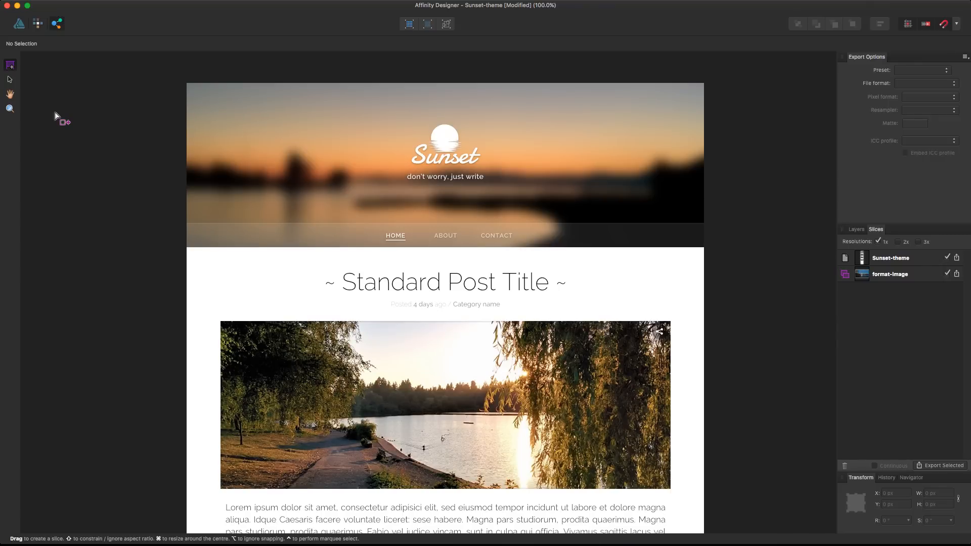
{"action": "left_click", "coordinate": [941, 465]}
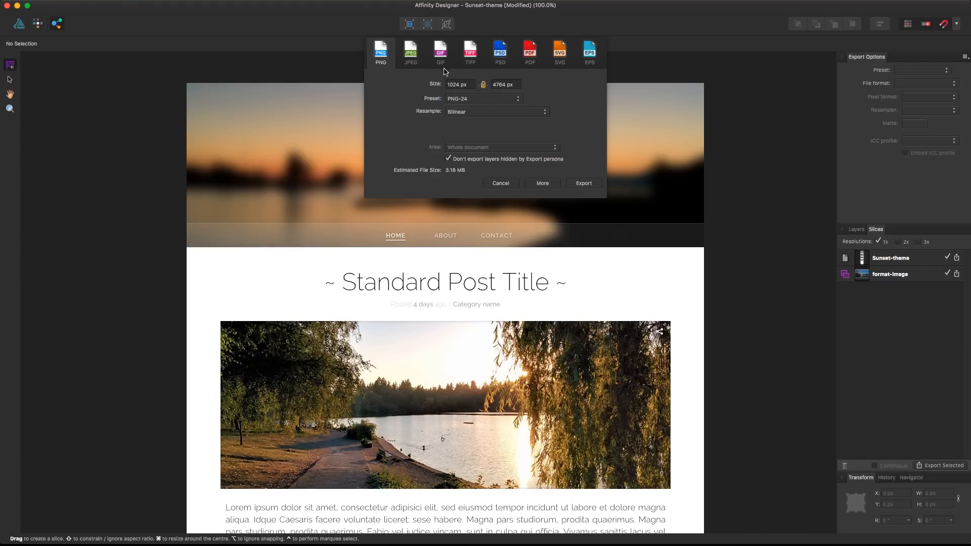
Browse the JPEG, PDF and EPS formats and EPS presets, return to PNG, and cancel without exporting.
{"action": "left_click", "coordinate": [410, 51]}
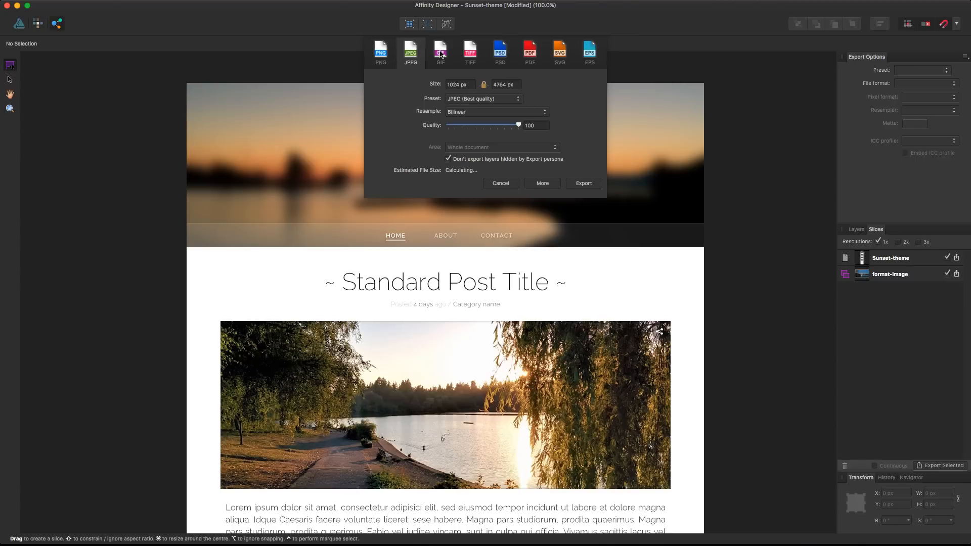
{"action": "left_click", "coordinate": [529, 51]}
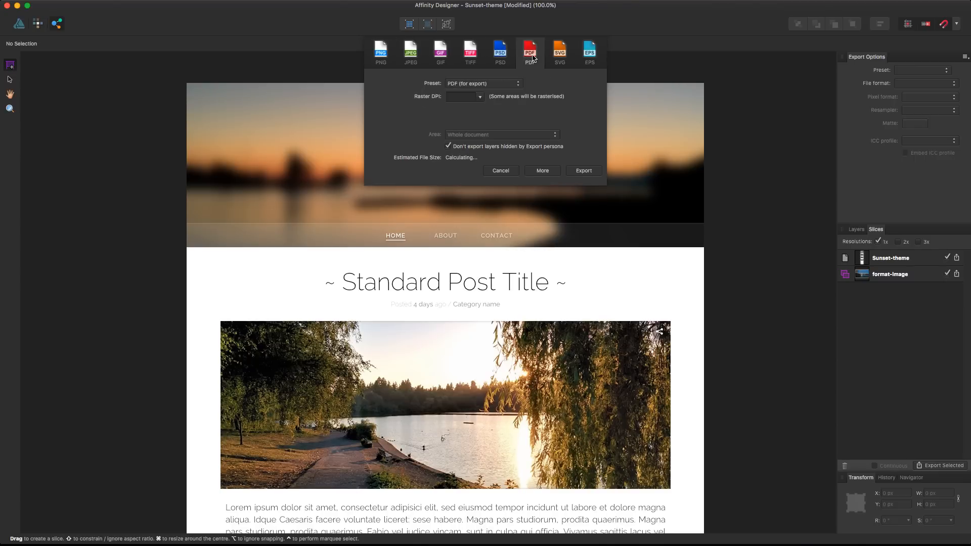
{"action": "left_click", "coordinate": [589, 52]}
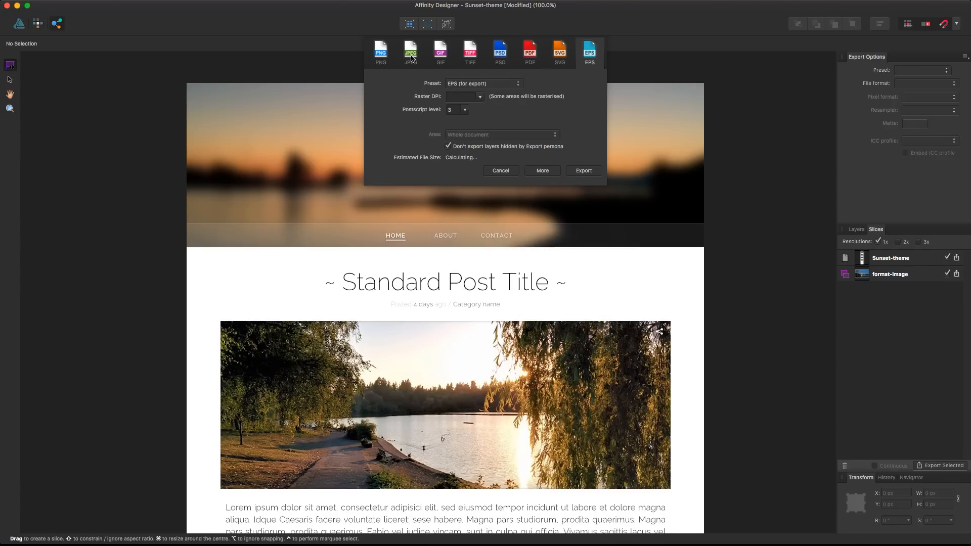
{"action": "left_click", "coordinate": [484, 83]}
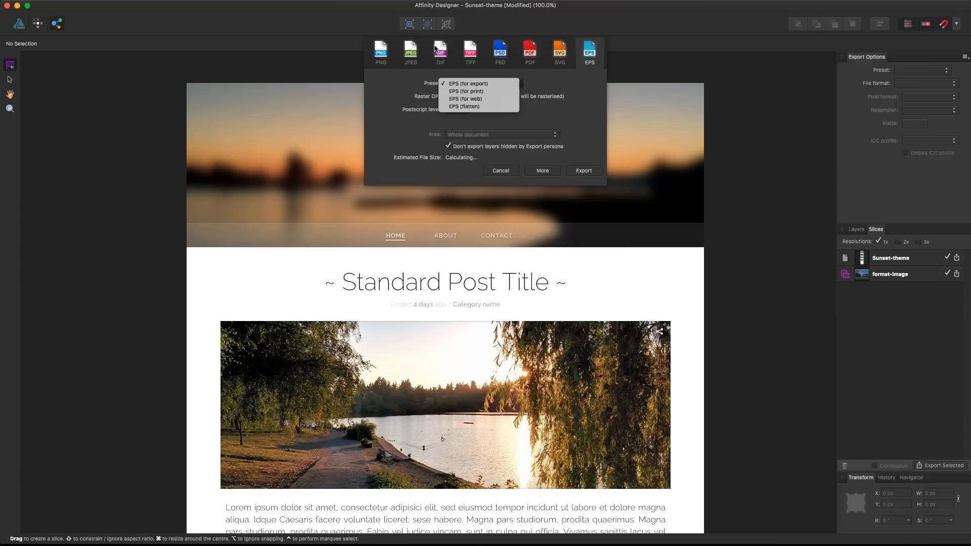
{"action": "left_click", "coordinate": [380, 52]}
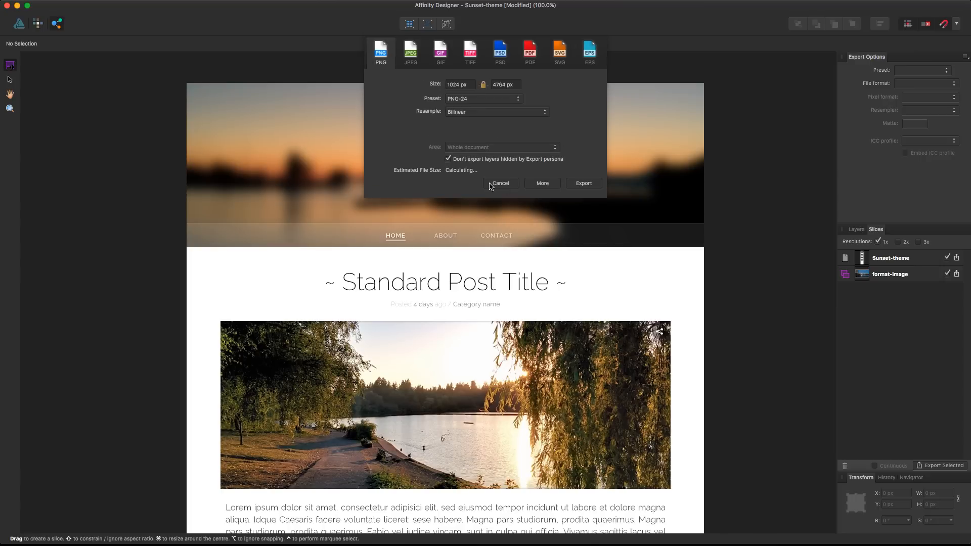
{"action": "left_click", "coordinate": [501, 183]}
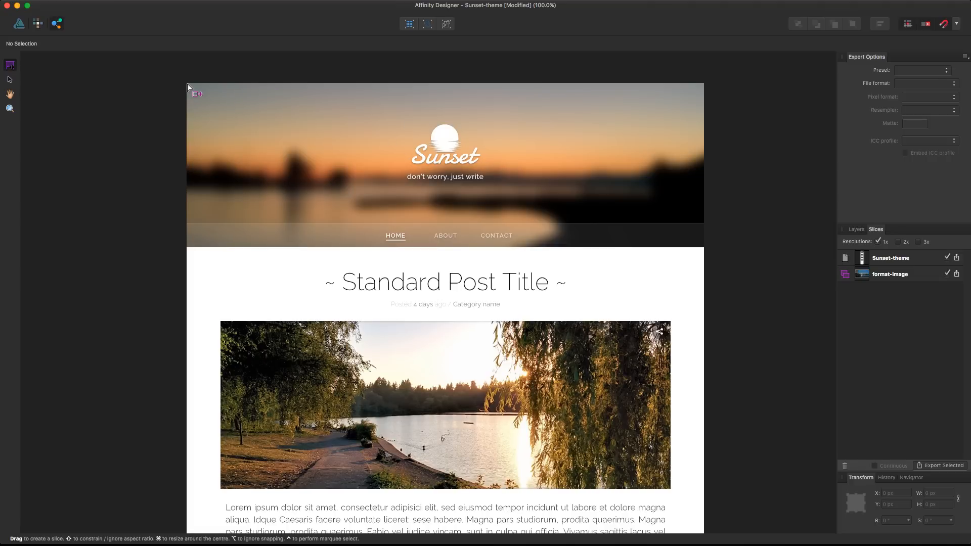
Draw a slice covering the whole Sunset header.
{"action": "left_click_drag", "start_coordinate": [189, 87], "coordinate": [319, 137]}
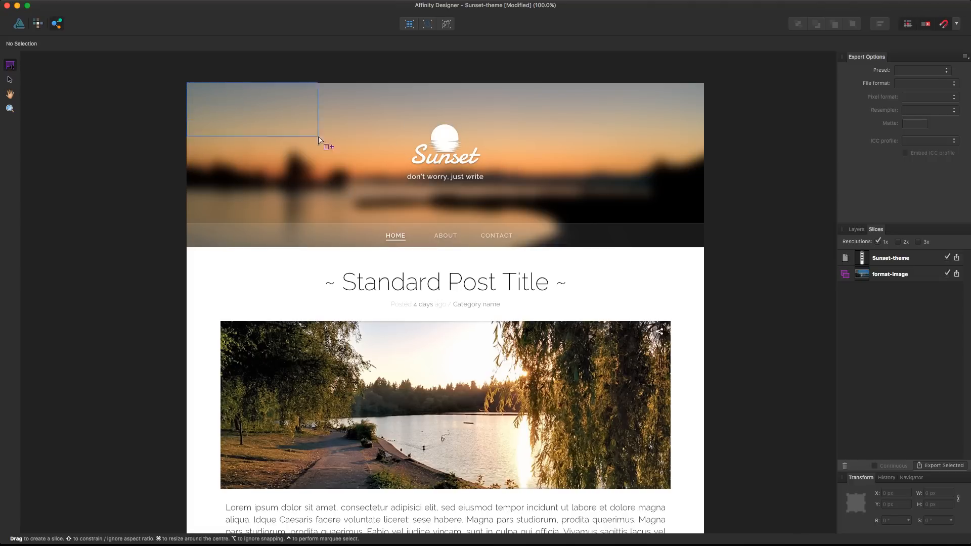
{"action": "left_click_drag", "start_coordinate": [318, 139], "coordinate": [703, 227]}
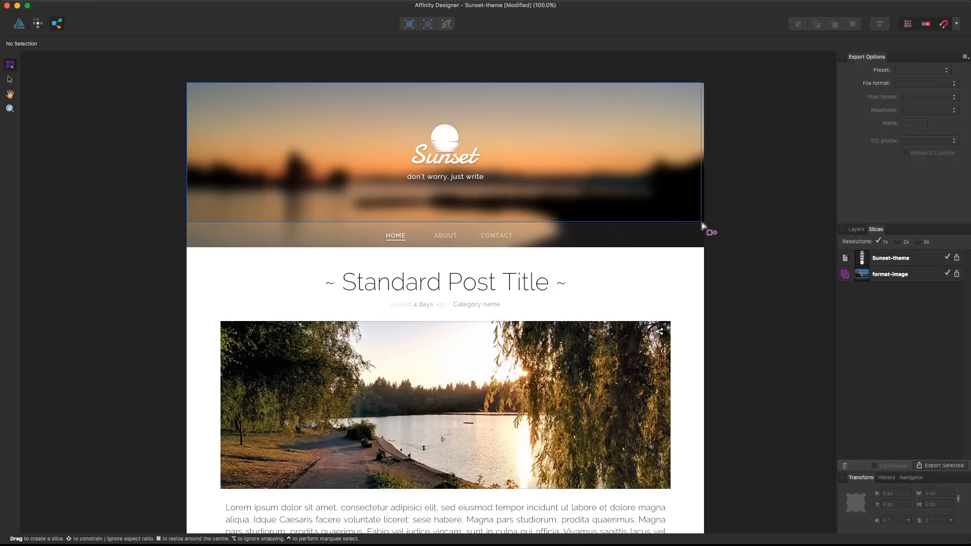
{"action": "left_click_drag", "start_coordinate": [190, 84], "coordinate": [702, 223]}
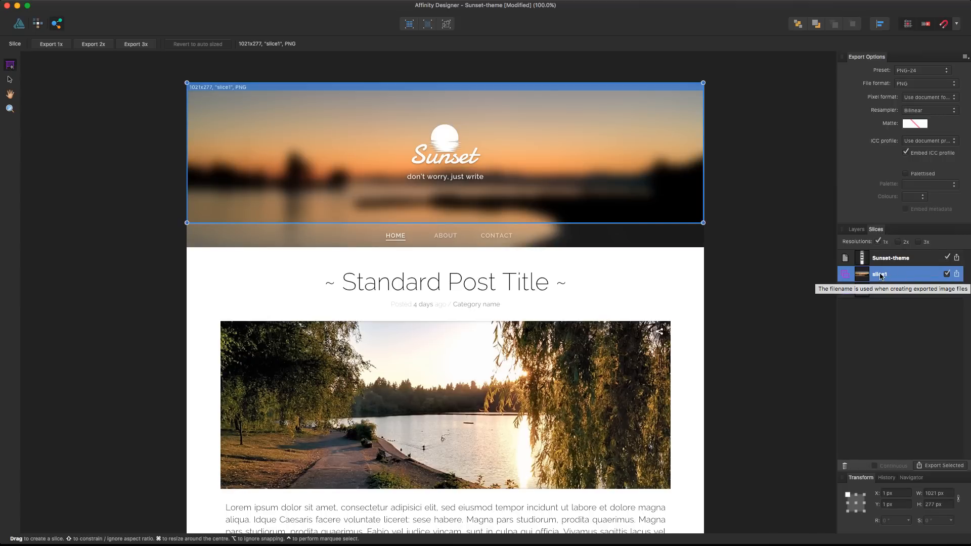
Rename the new slice 'header' and set it to export as JPEG (Best quality).
{"action": "double_click", "coordinate": [879, 274]}
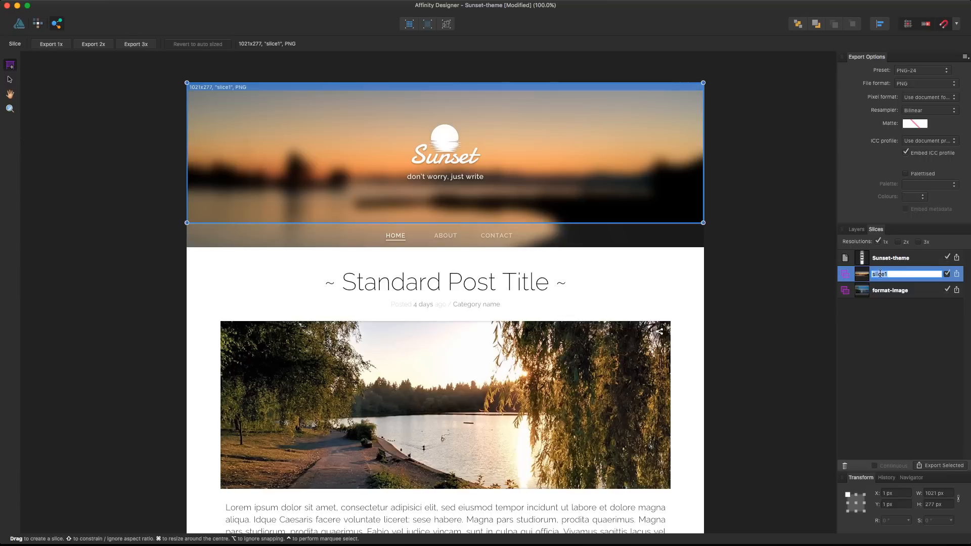
{"action": "type", "text": "header"}
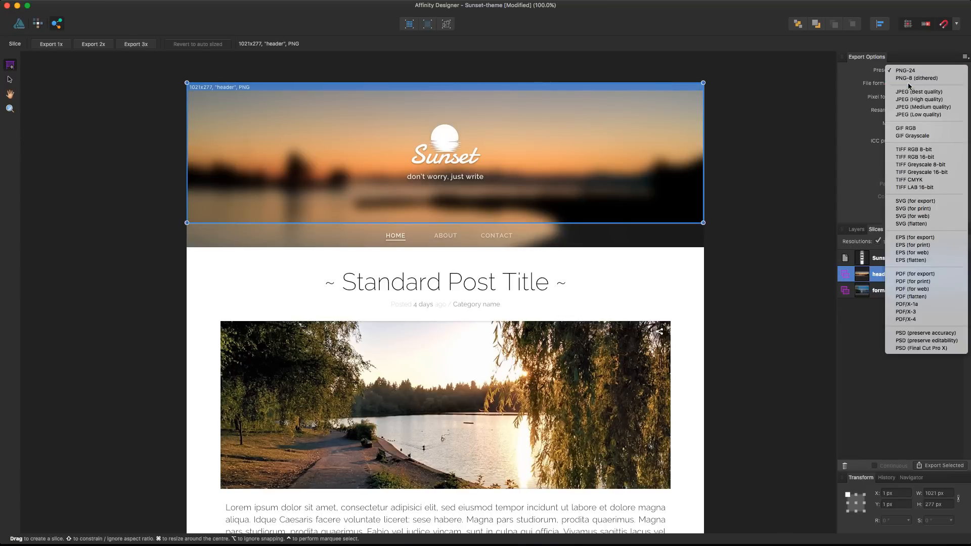
{"action": "mouse_move", "coordinate": [851, 182]}
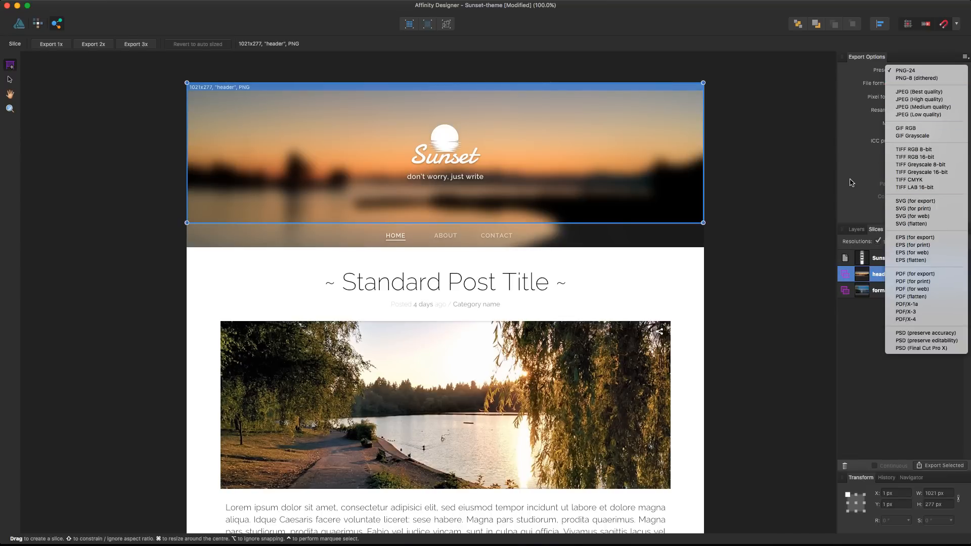
{"action": "left_click", "coordinate": [920, 92]}
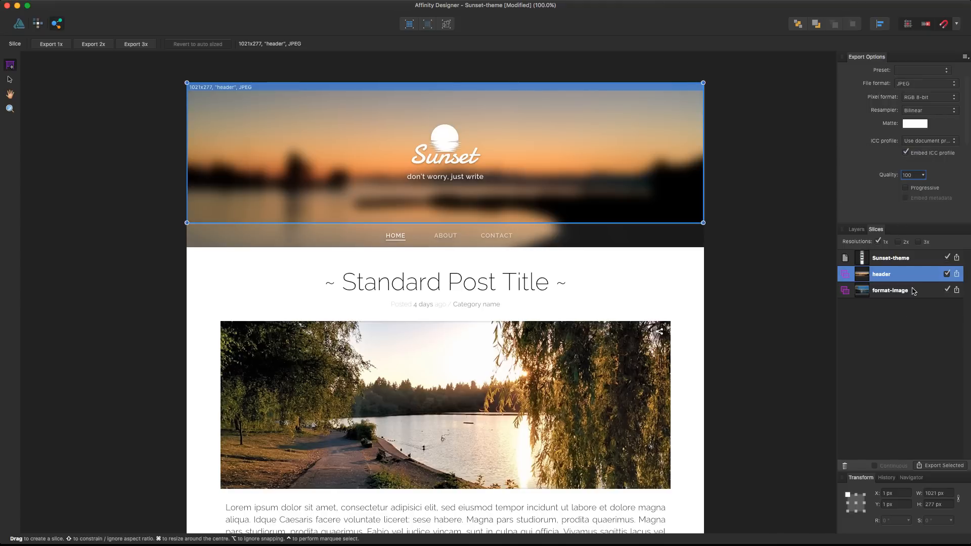
{"action": "mouse_move", "coordinate": [890, 291]}
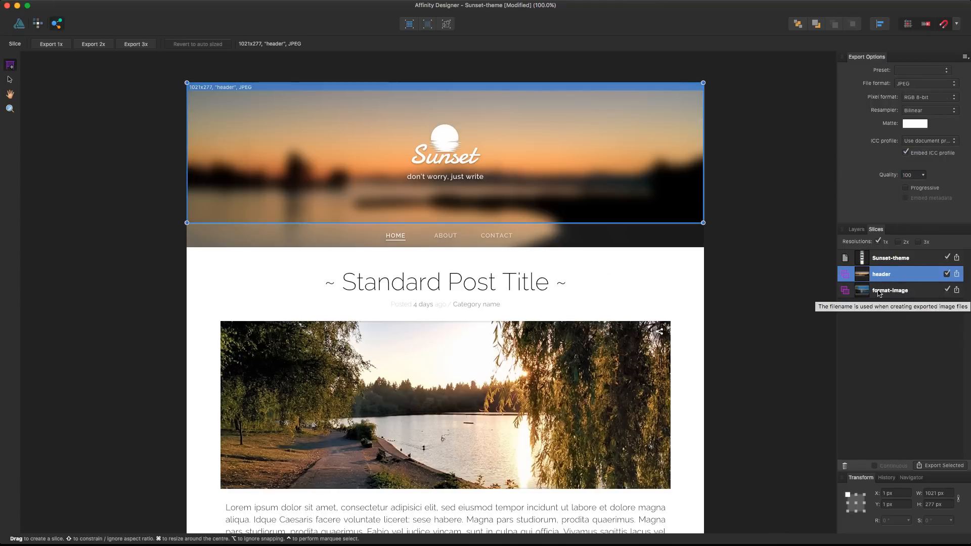
Draw a second slice around the Standard Post Title heading, then reselect the header slice.
{"action": "left_click_drag", "start_coordinate": [315, 267], "coordinate": [452, 295]}
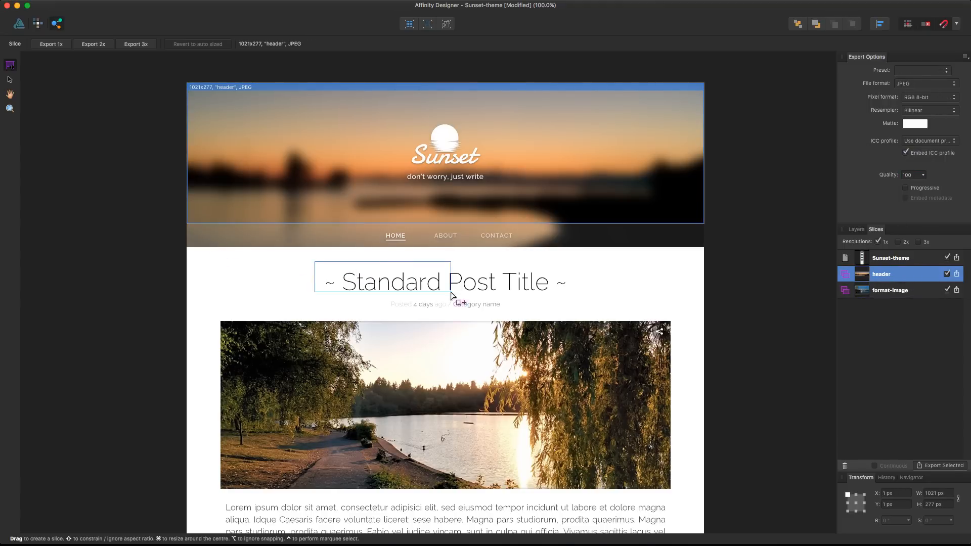
{"action": "left_click_drag", "start_coordinate": [316, 268], "coordinate": [572, 298]}
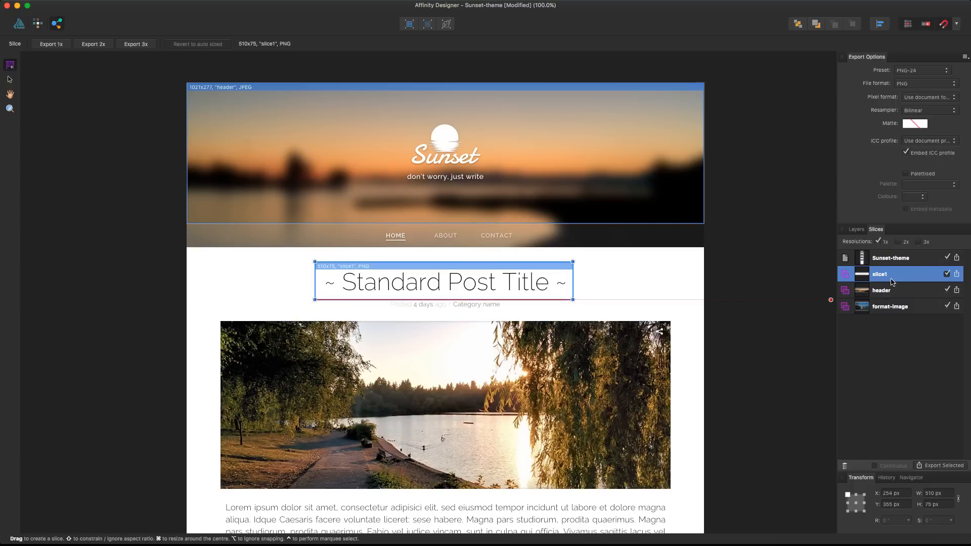
{"action": "mouse_move", "coordinate": [911, 275]}
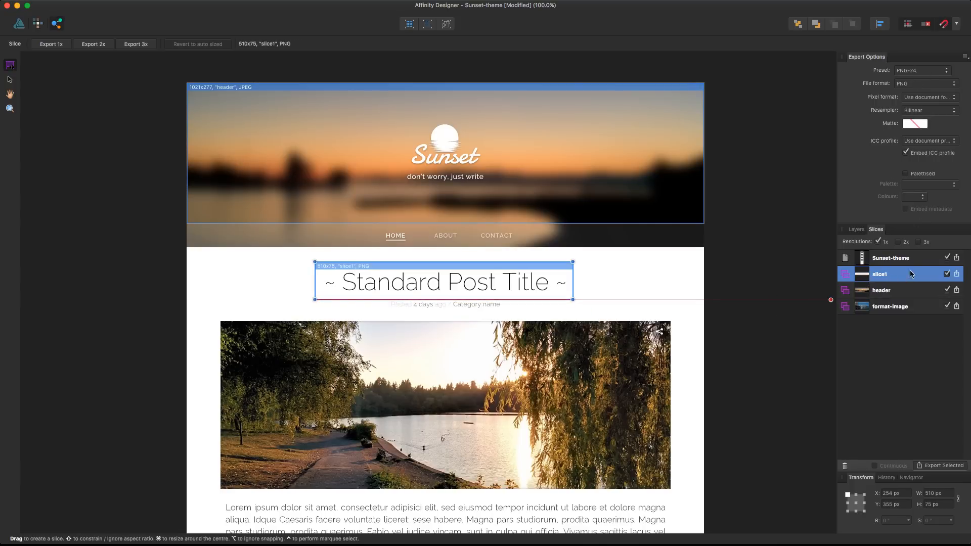
{"action": "left_click", "coordinate": [882, 291]}
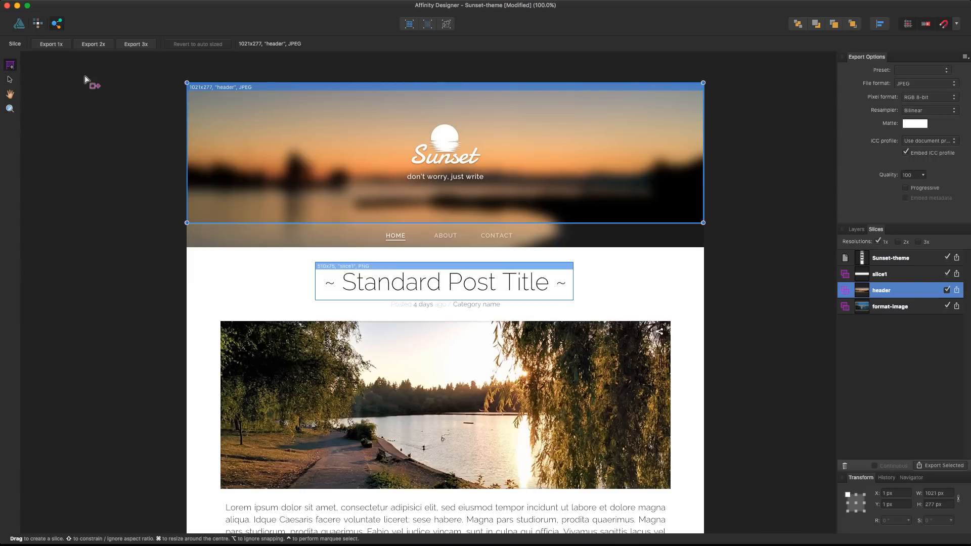
{"action": "mouse_move", "coordinate": [113, 142]}
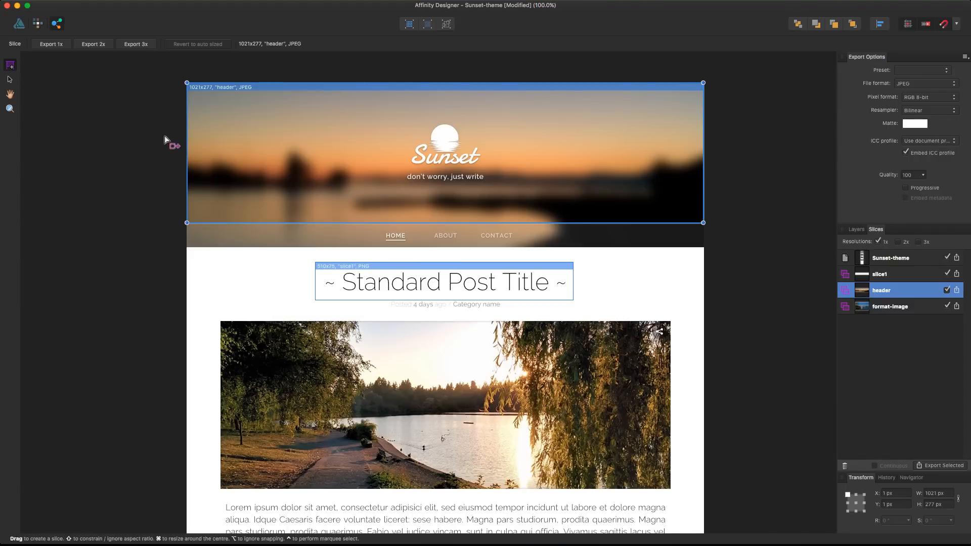
{"action": "mouse_move", "coordinate": [50, 43]}
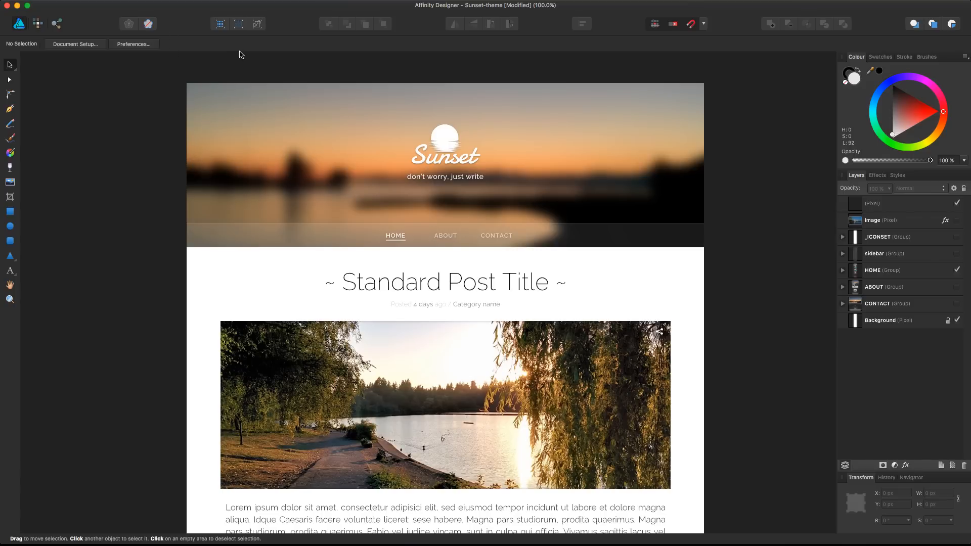
{"action": "mouse_move", "coordinate": [352, 26]}
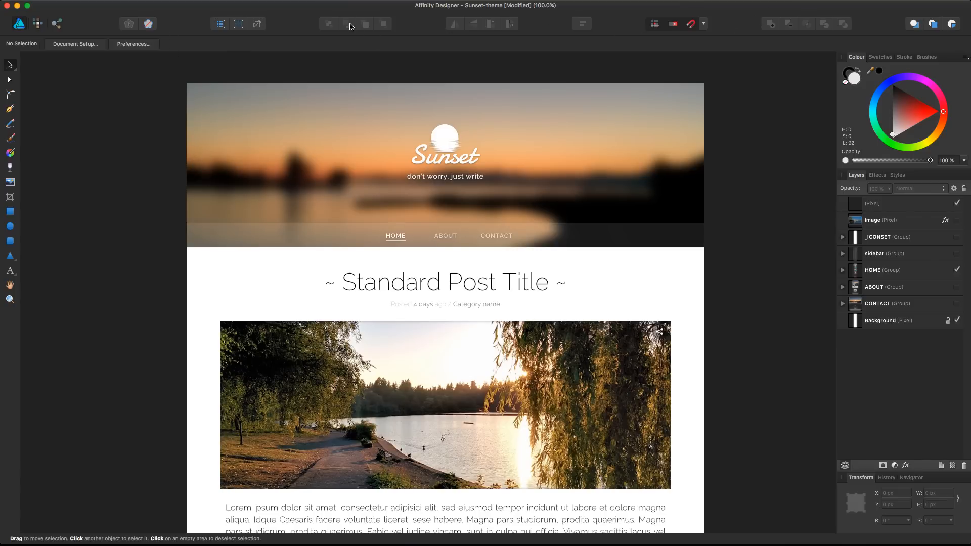
{"action": "mouse_move", "coordinate": [366, 38]}
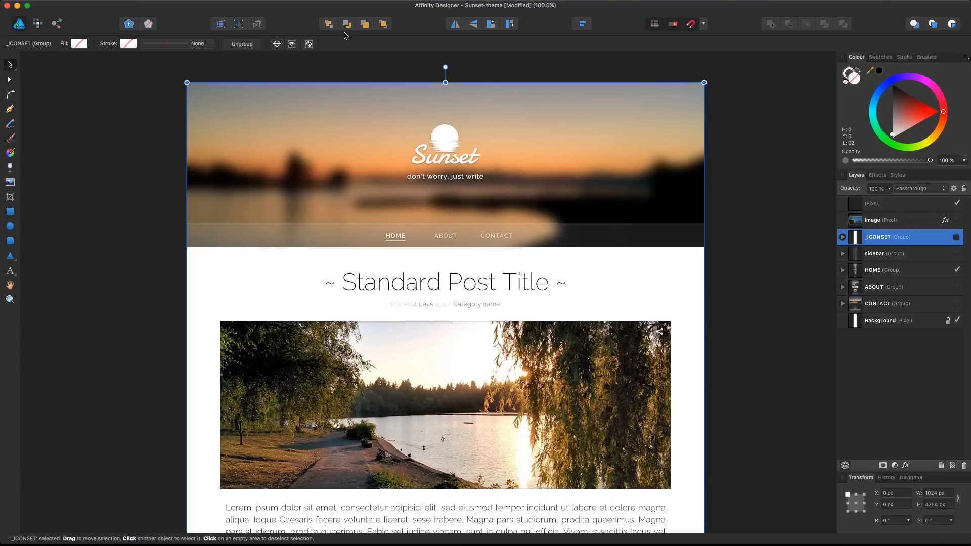
{"action": "mouse_move", "coordinate": [887, 270]}
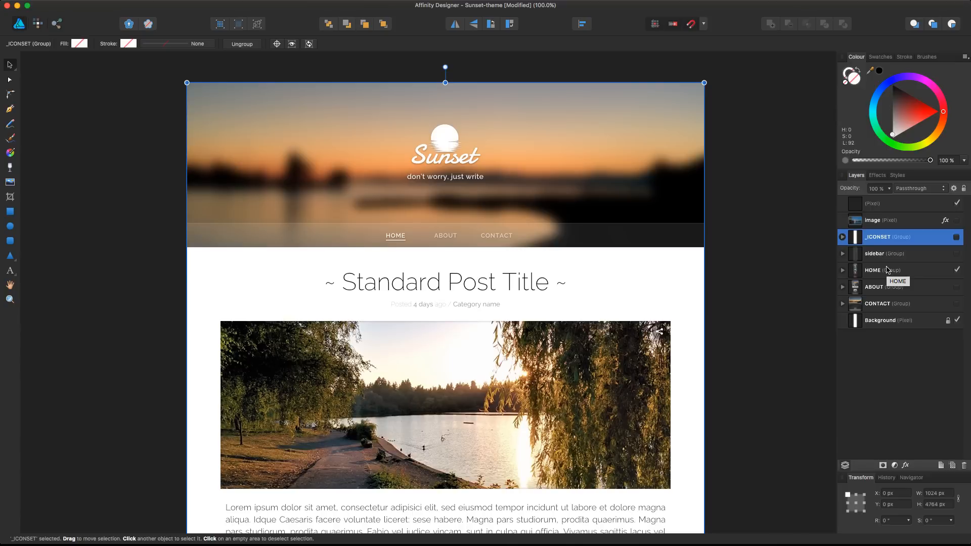
{"action": "mouse_move", "coordinate": [568, 31]}
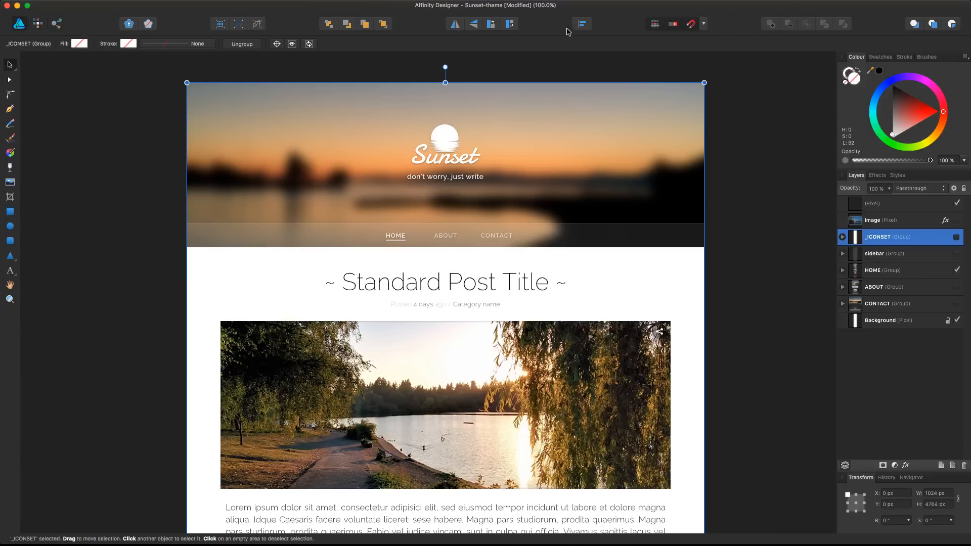
{"action": "mouse_move", "coordinate": [889, 43]}
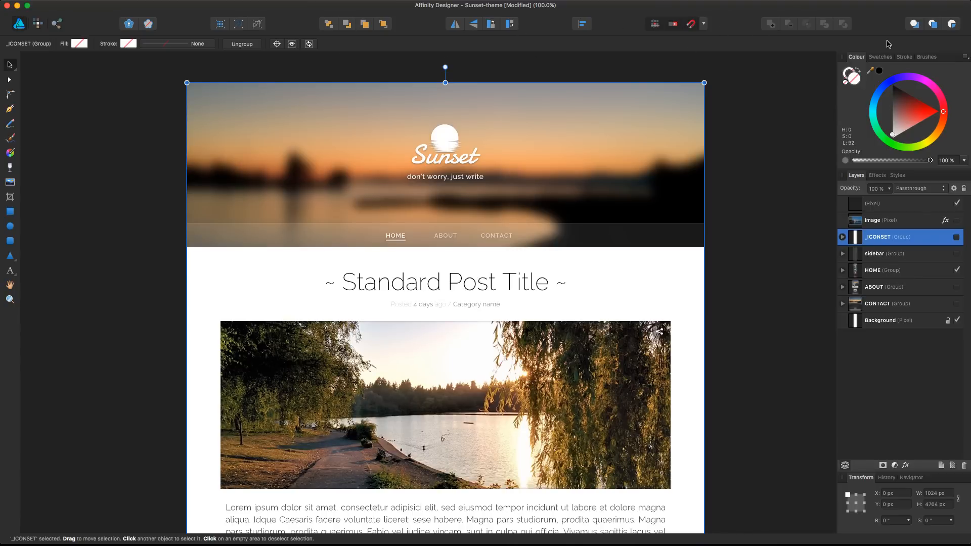
{"action": "mouse_move", "coordinate": [733, 28]}
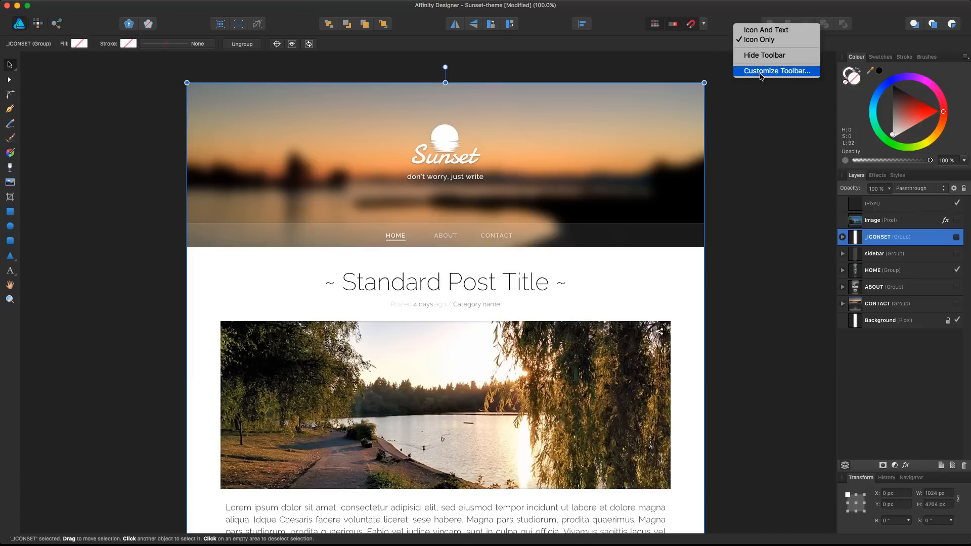
{"action": "left_click", "coordinate": [776, 71]}
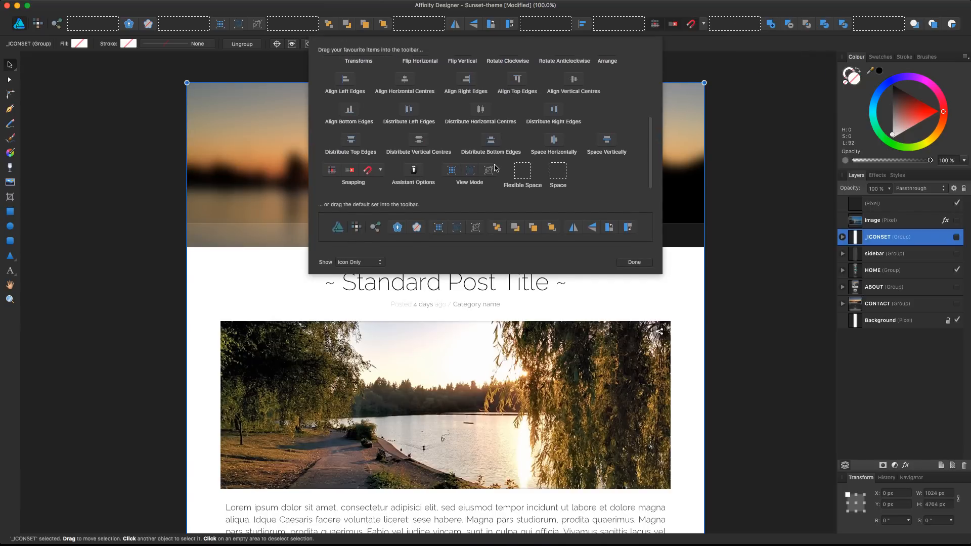
{"action": "mouse_move", "coordinate": [489, 170]}
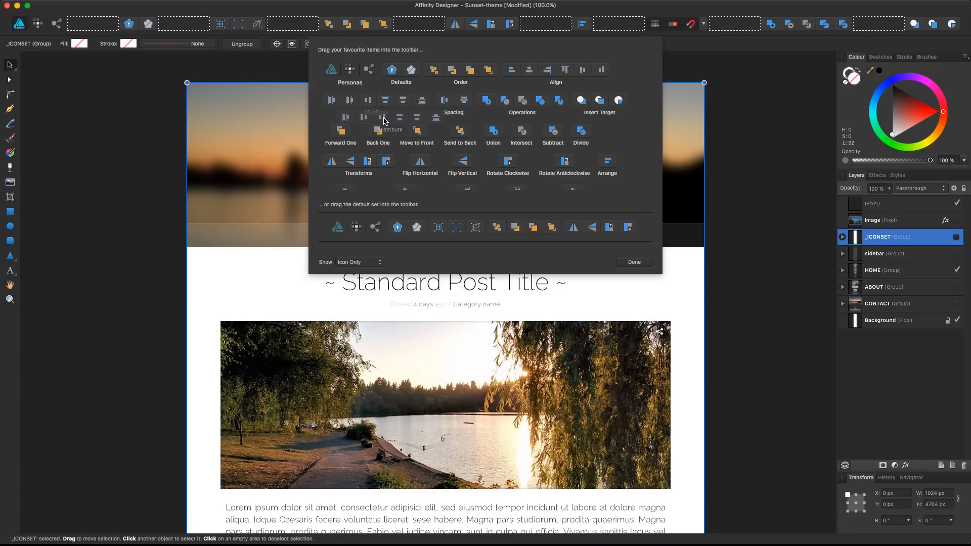
{"action": "mouse_move", "coordinate": [440, 34]}
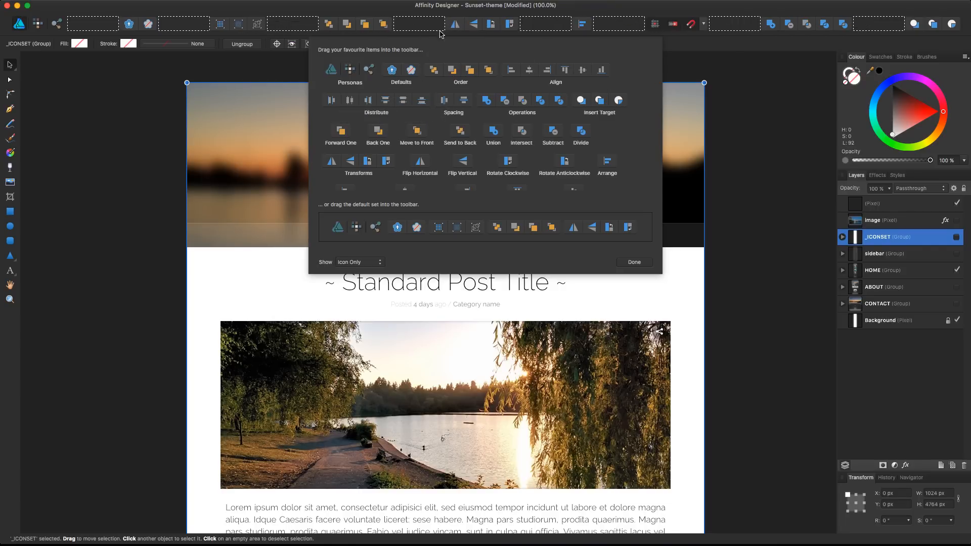
{"action": "mouse_move", "coordinate": [186, 23]}
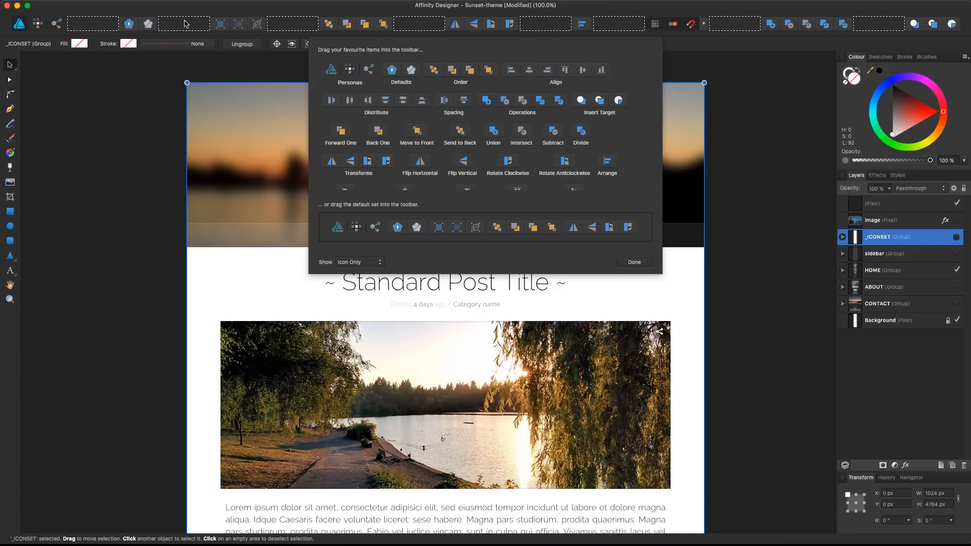
{"action": "mouse_move", "coordinate": [292, 23]}
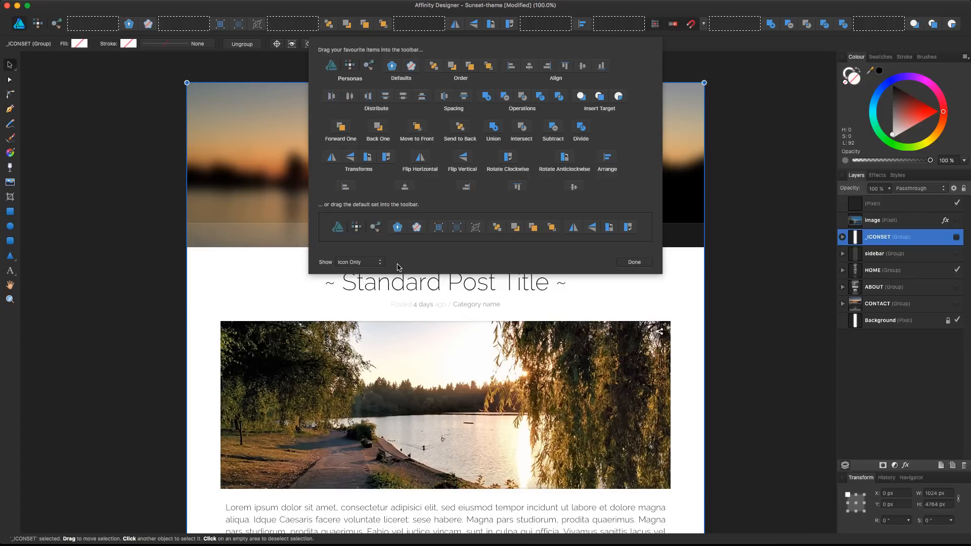
{"action": "left_click", "coordinate": [358, 262]}
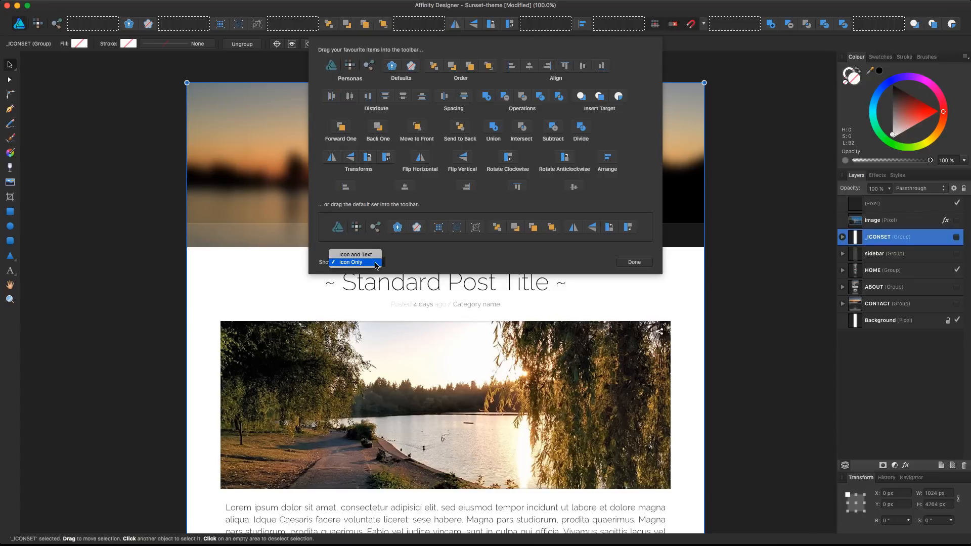
{"action": "left_click", "coordinate": [355, 255]}
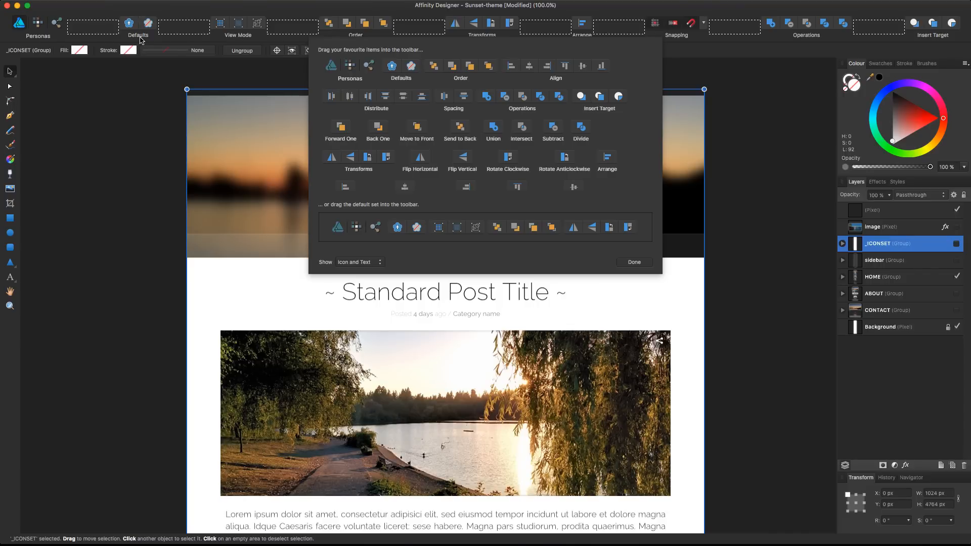
{"action": "mouse_move", "coordinate": [355, 255]}
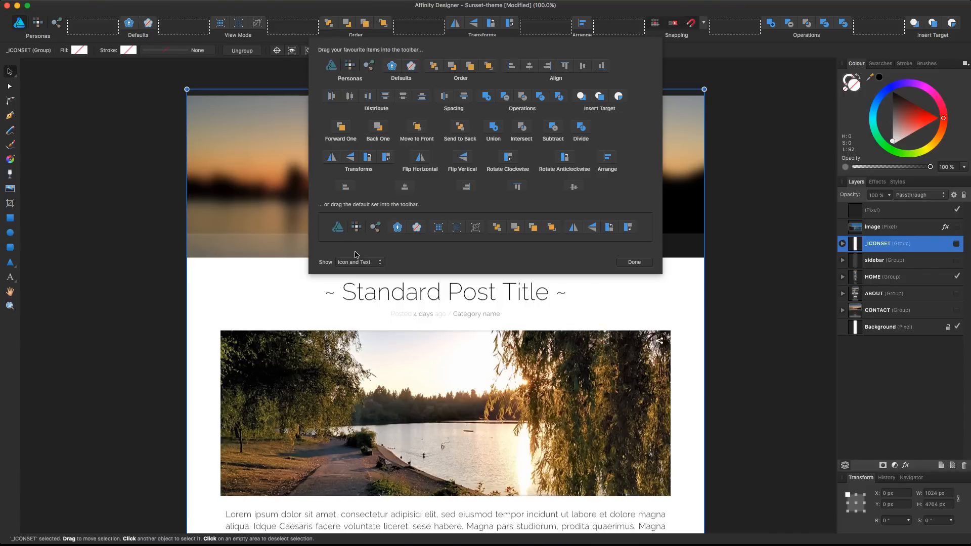
{"action": "mouse_move", "coordinate": [350, 267]}
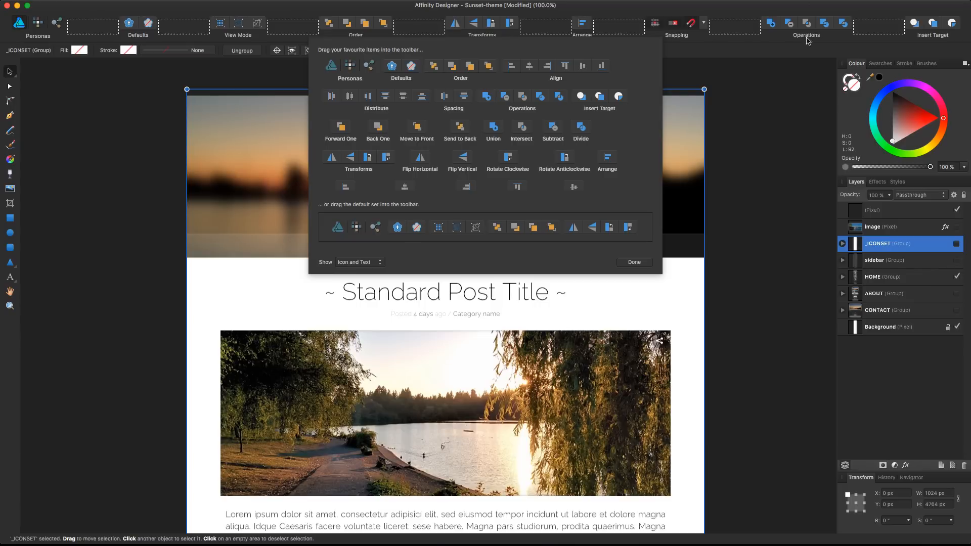
{"action": "mouse_move", "coordinate": [791, 29]}
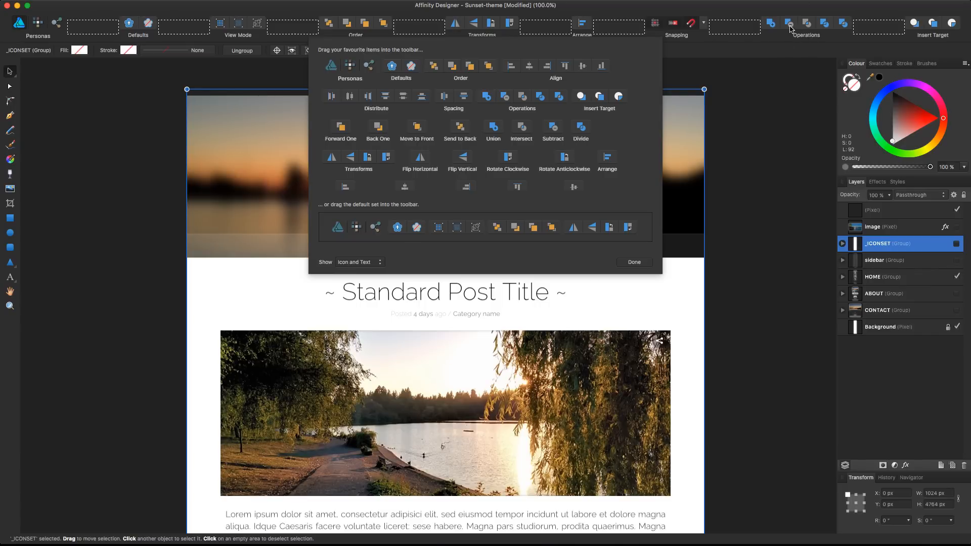
{"action": "left_click", "coordinate": [359, 262]}
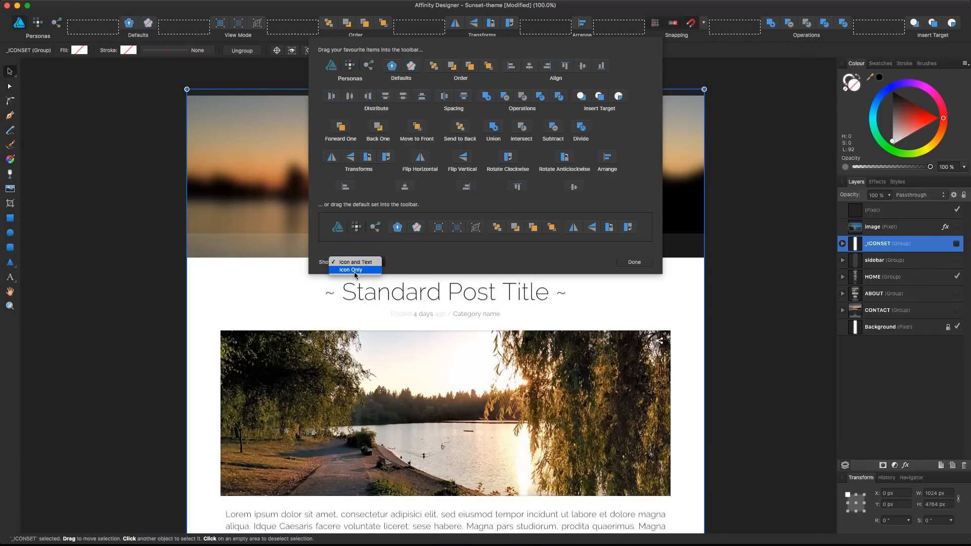
{"action": "left_click", "coordinate": [350, 271]}
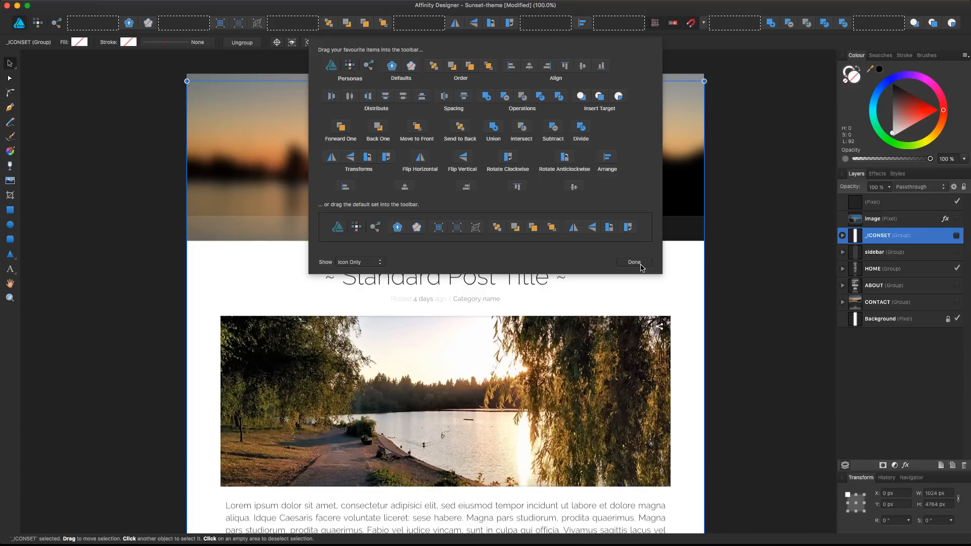
{"action": "left_click", "coordinate": [633, 263]}
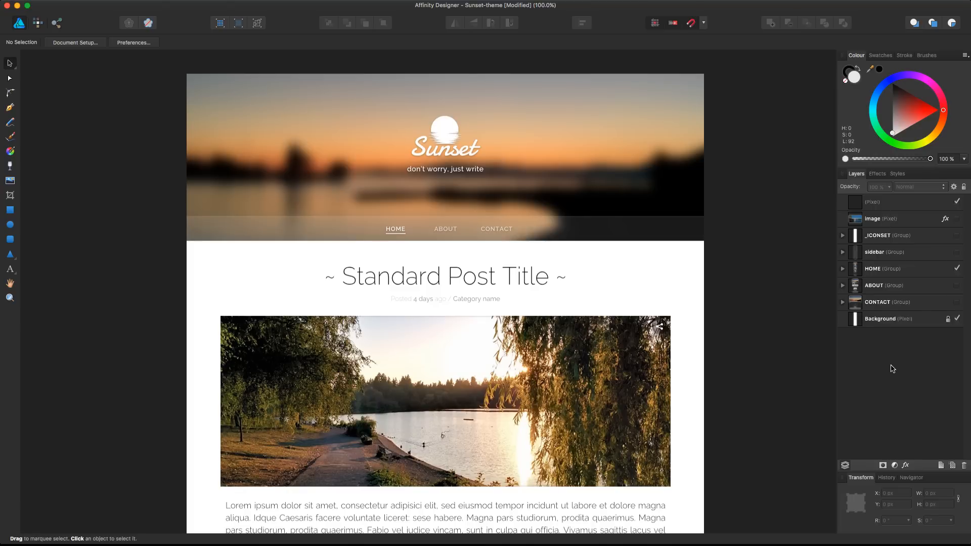
{"action": "mouse_move", "coordinate": [879, 280]}
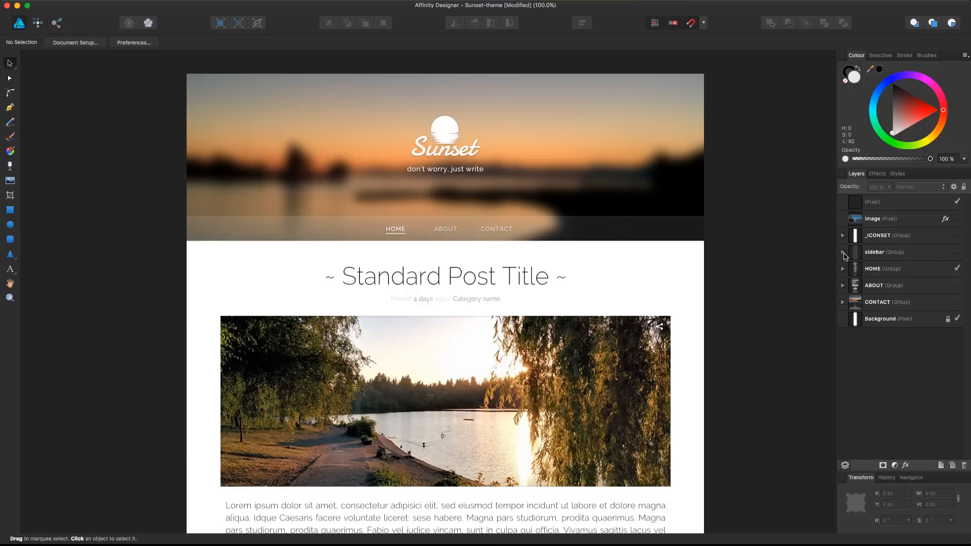
Look at the sidebar and _ICONSET groups, then select and expand the HOME group.
{"action": "left_click", "coordinate": [885, 252]}
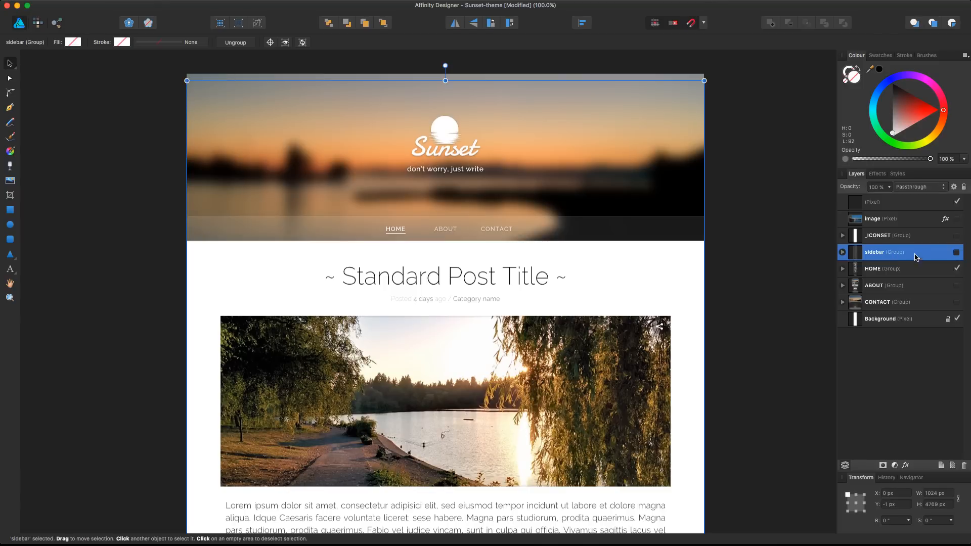
{"action": "left_click", "coordinate": [879, 235]}
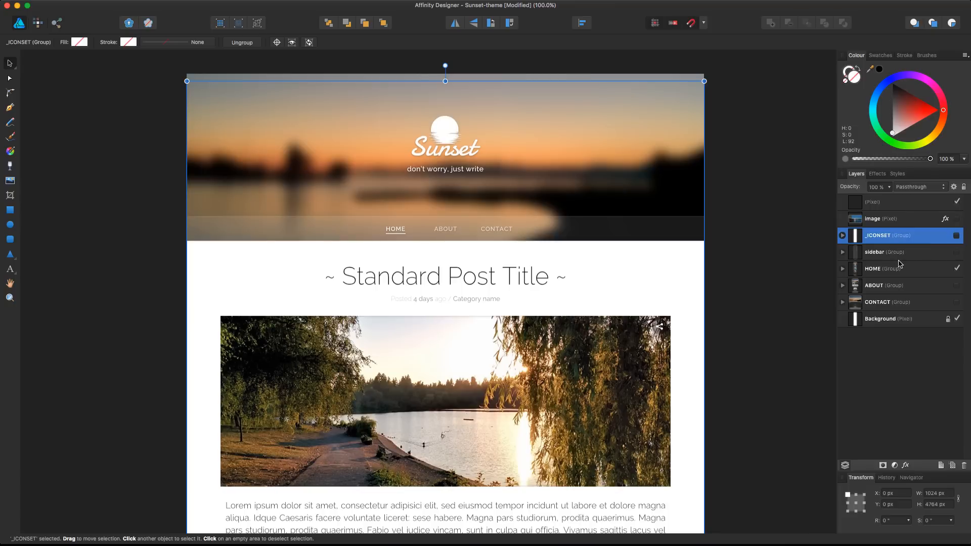
{"action": "left_click", "coordinate": [879, 252]}
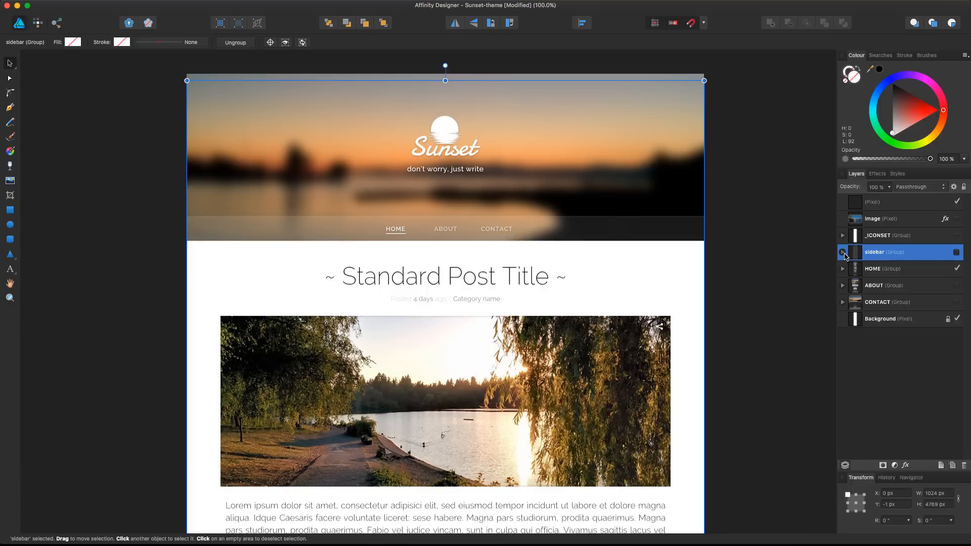
{"action": "left_click", "coordinate": [843, 252]}
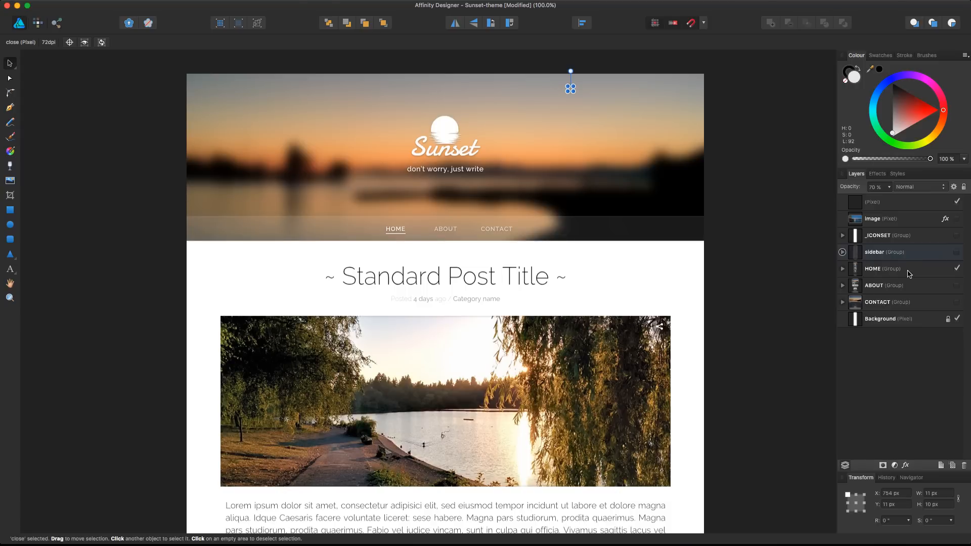
{"action": "left_click", "coordinate": [883, 269]}
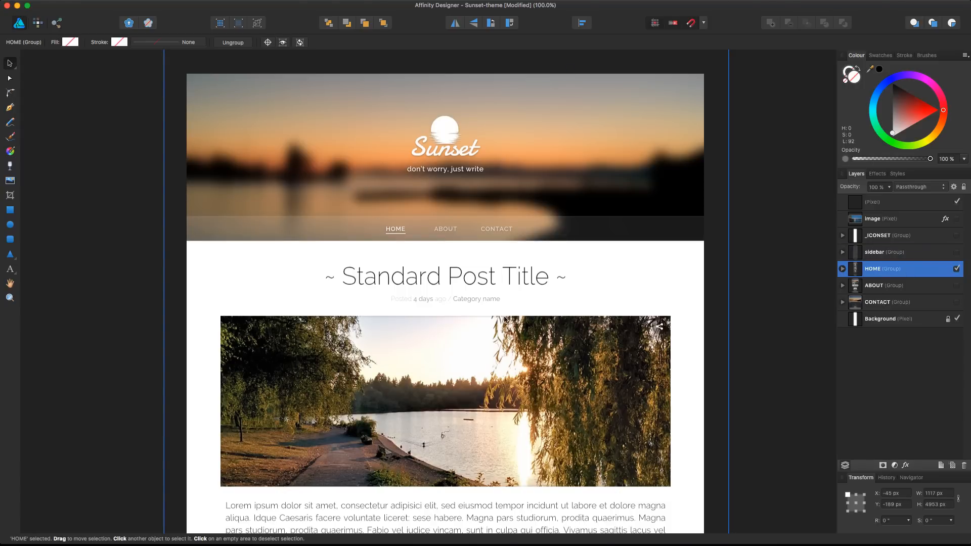
{"action": "left_click", "coordinate": [842, 269]}
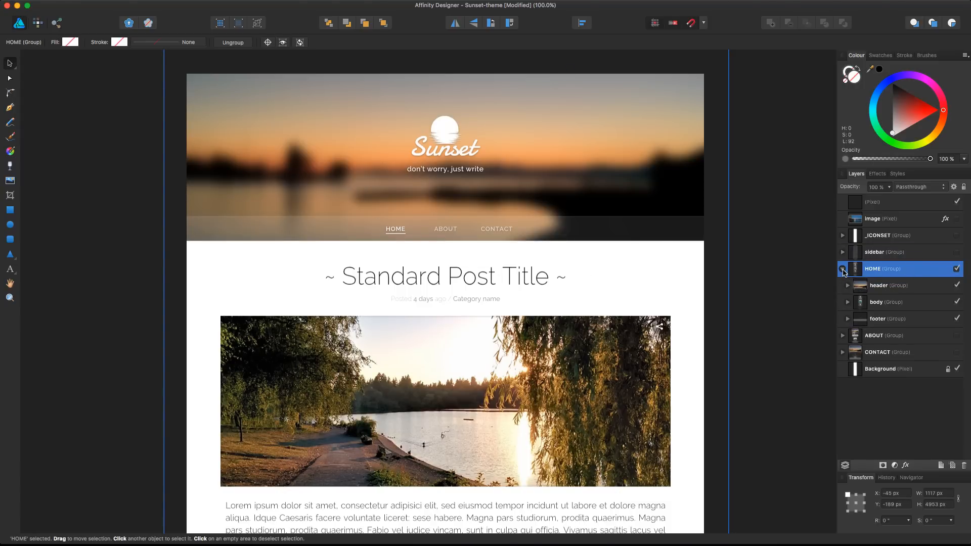
Expand header and its menu group inside HOME and select the border-top curve layer.
{"action": "left_click", "coordinate": [882, 285]}
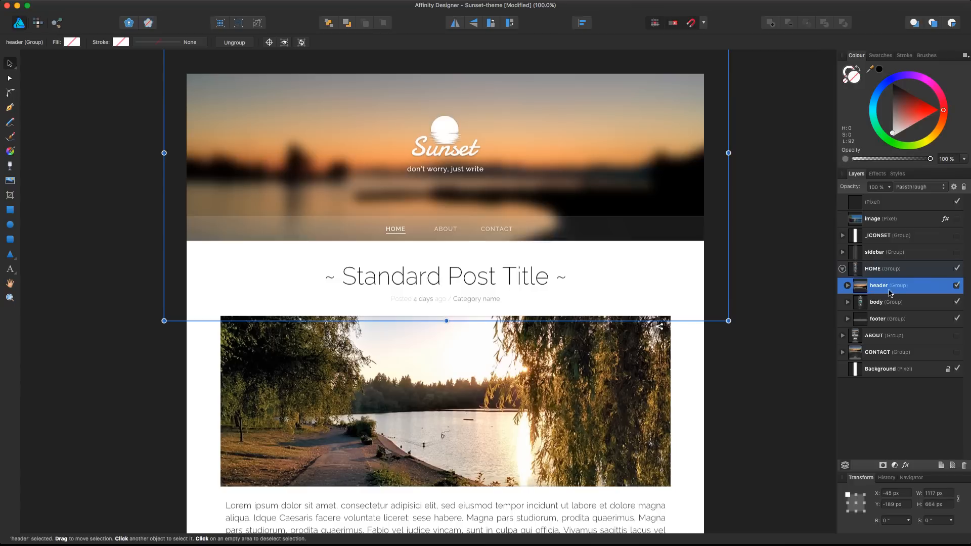
{"action": "left_click", "coordinate": [848, 286]}
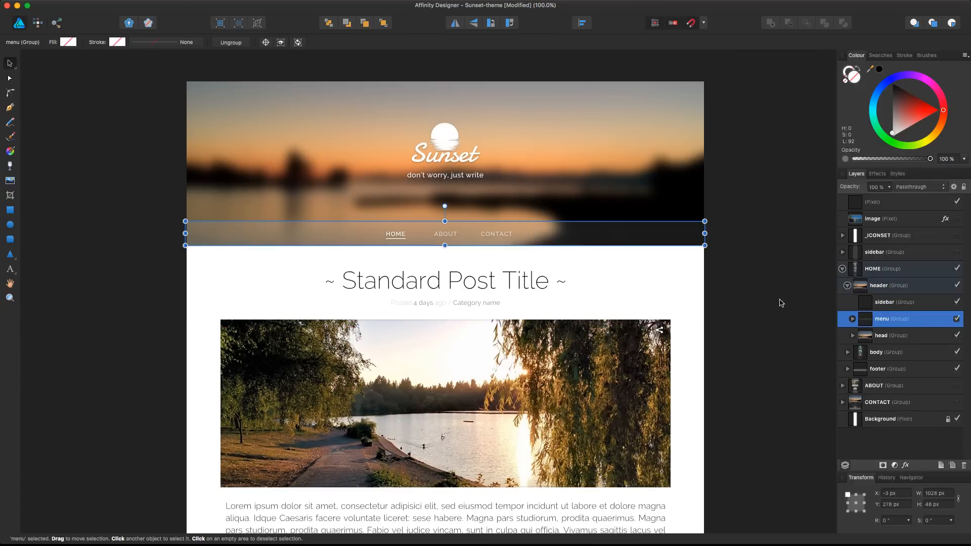
{"action": "left_click", "coordinate": [848, 319]}
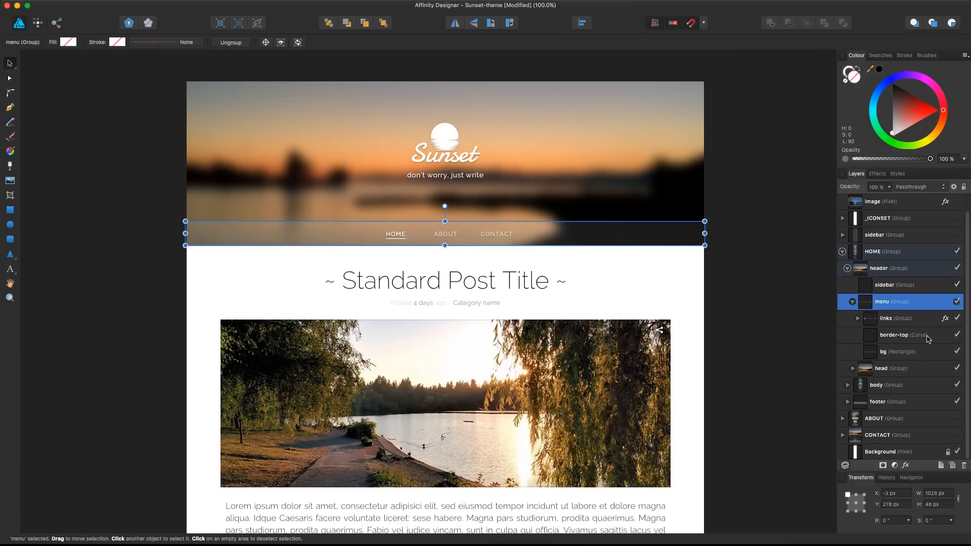
{"action": "left_click", "coordinate": [894, 335]}
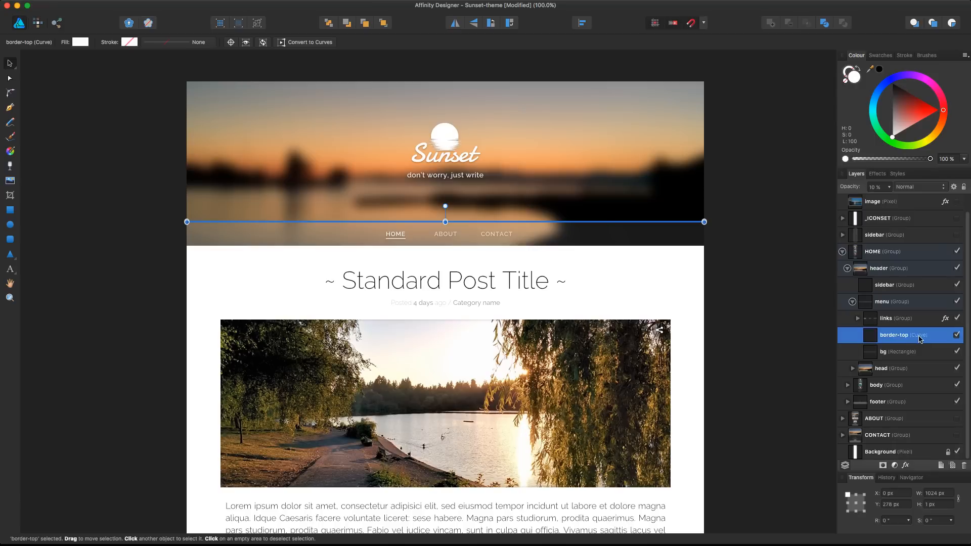
{"action": "mouse_move", "coordinate": [922, 340]}
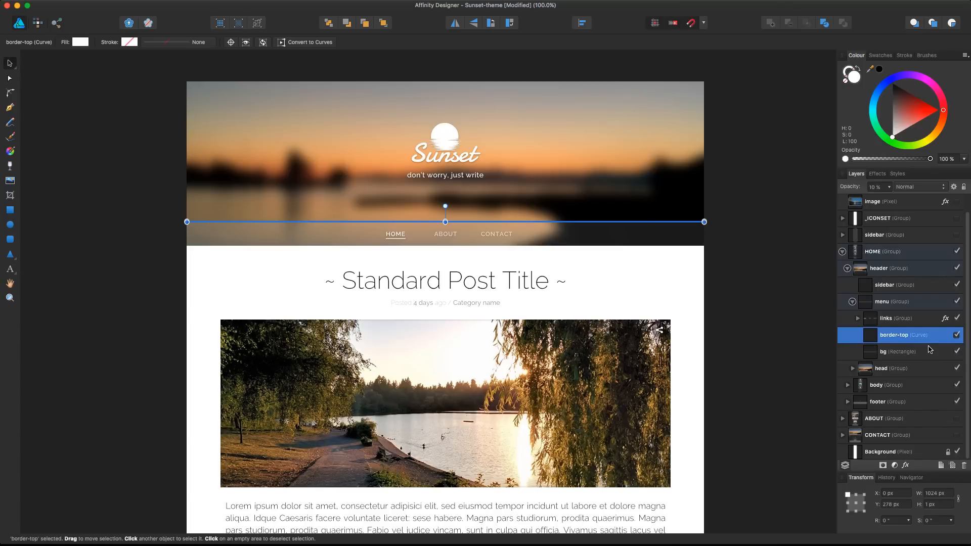
{"action": "left_click", "coordinate": [857, 317]}
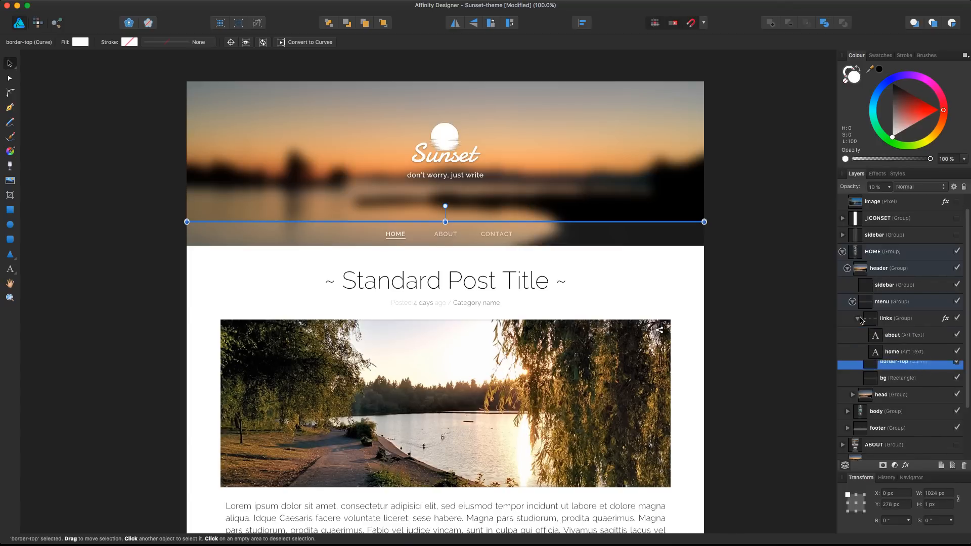
{"action": "left_click", "coordinate": [496, 233]}
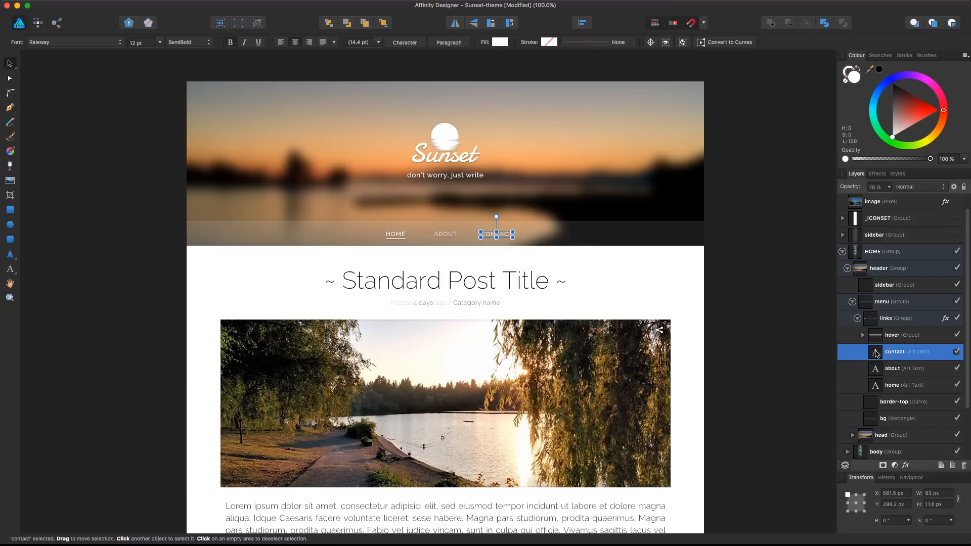
{"action": "mouse_move", "coordinate": [920, 358]}
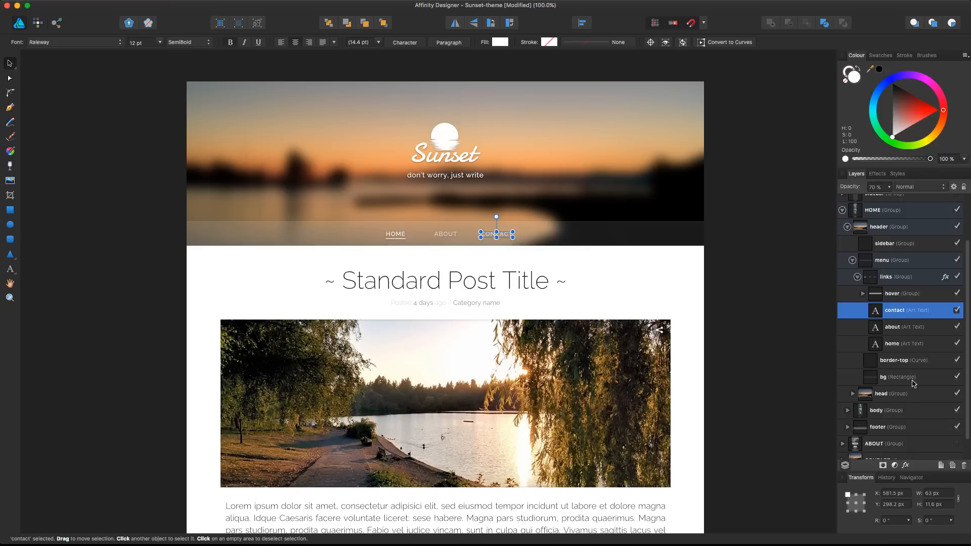
{"action": "left_click", "coordinate": [899, 377]}
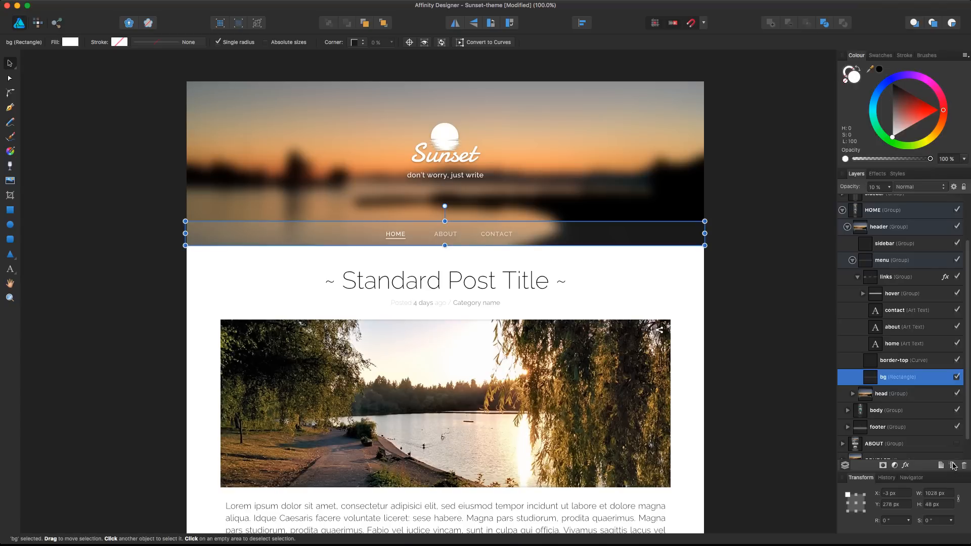
{"action": "mouse_move", "coordinate": [953, 466]}
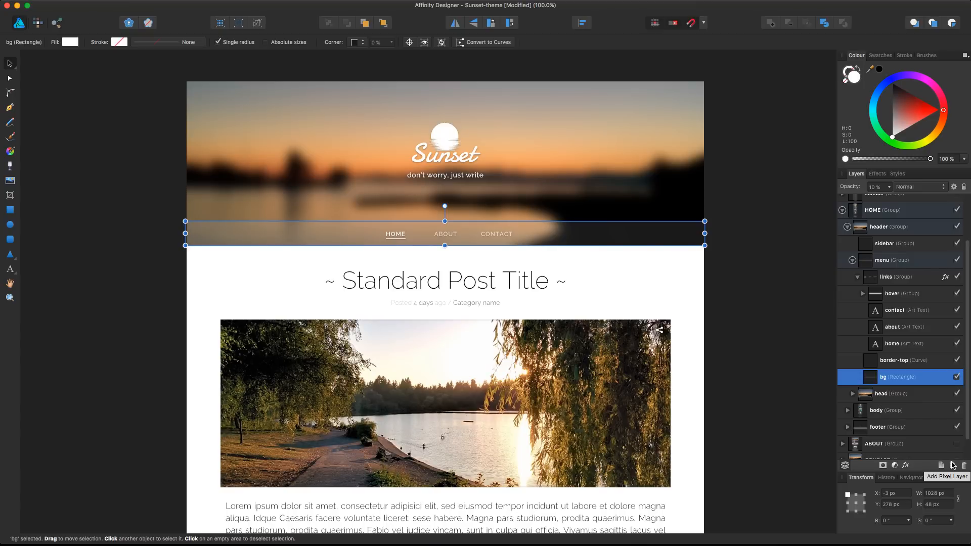
{"action": "left_click", "coordinate": [496, 234]}
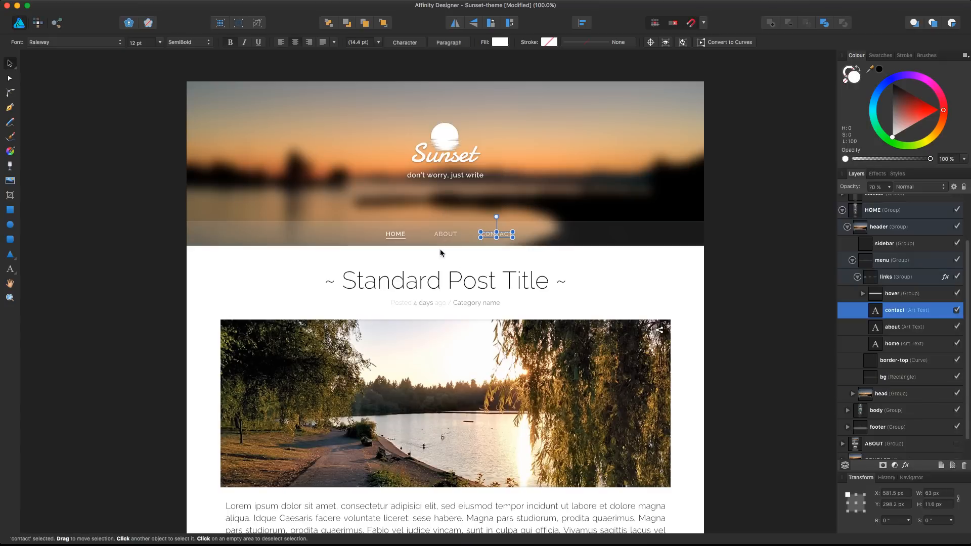
{"action": "mouse_move", "coordinate": [400, 239]}
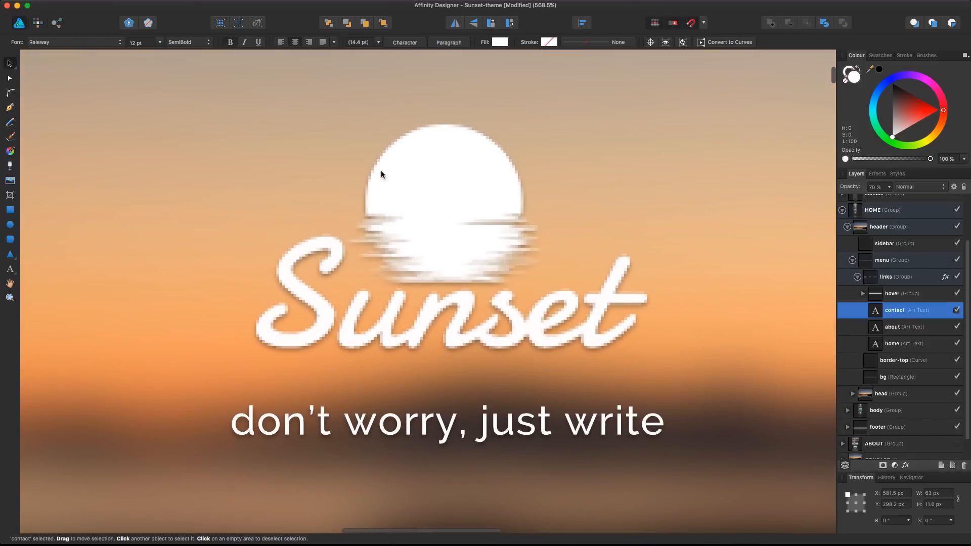
{"action": "mouse_move", "coordinate": [452, 173]}
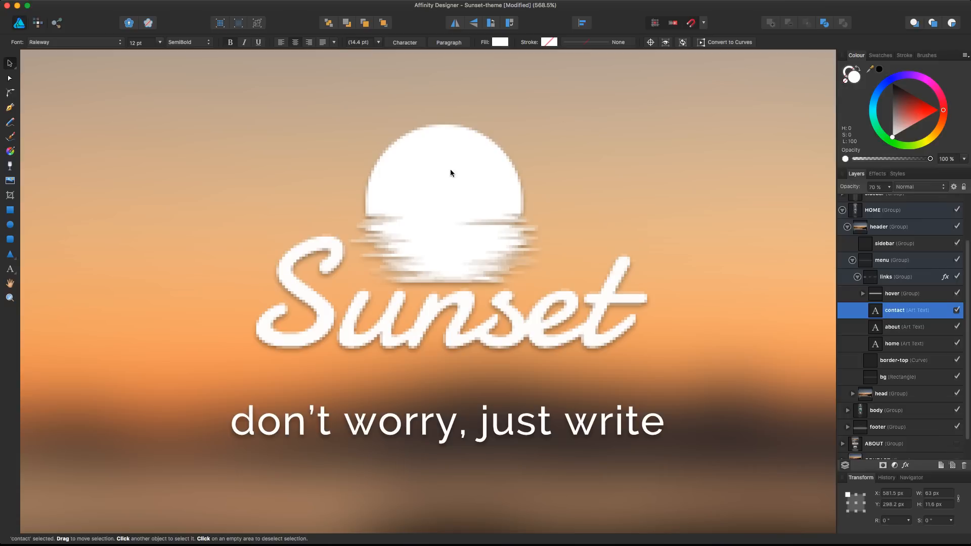
{"action": "mouse_move", "coordinate": [307, 322]}
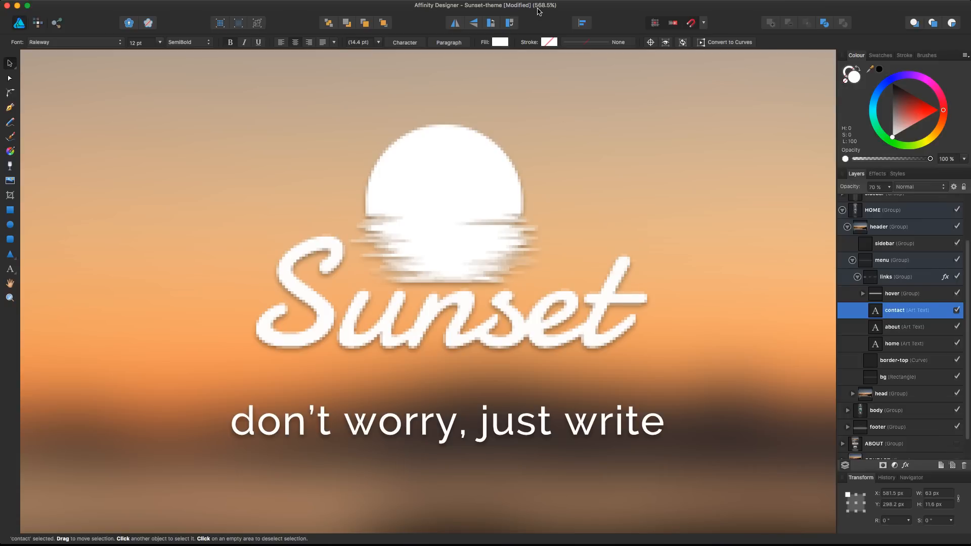
{"action": "mouse_move", "coordinate": [553, 10]}
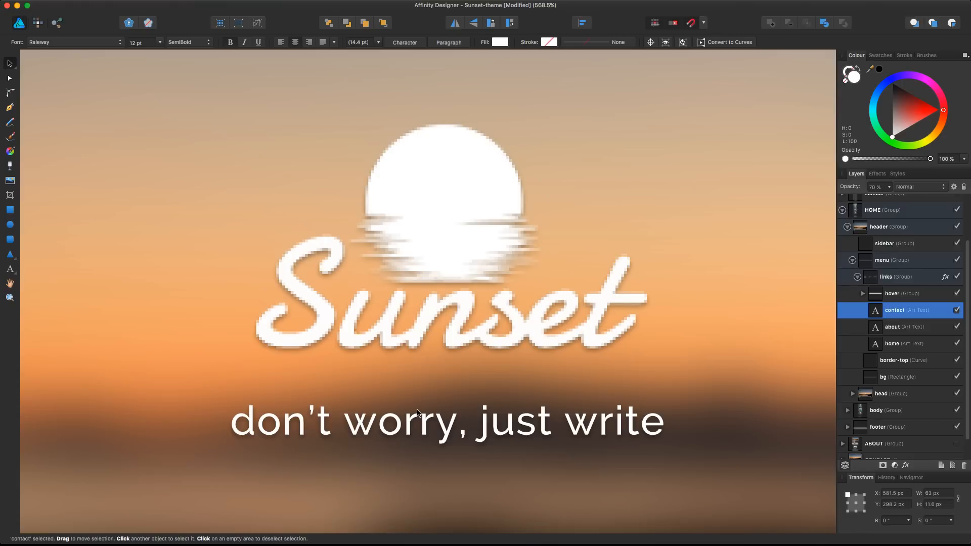
{"action": "scroll", "scroll_direction": "down", "scroll_amount": 3}
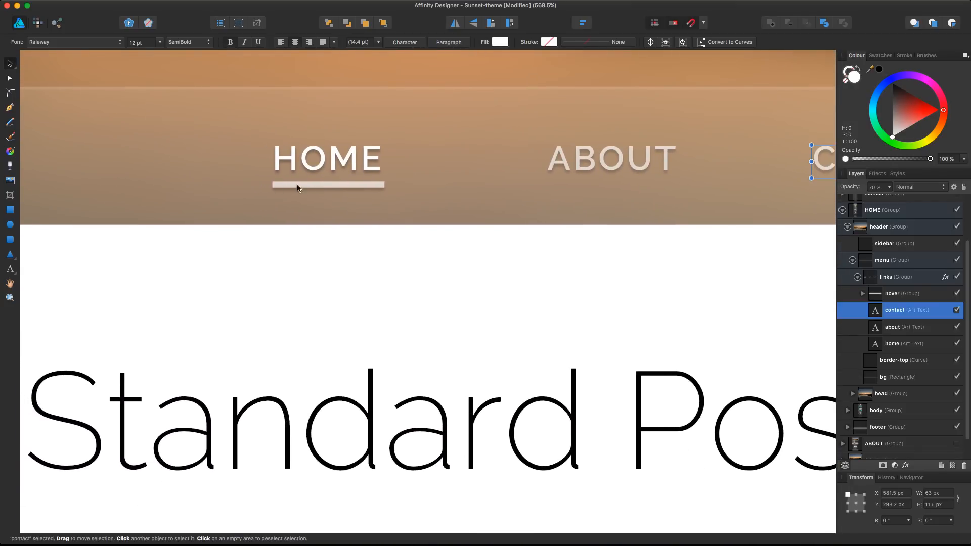
{"action": "scroll", "scroll_direction": "down", "scroll_amount": 3}
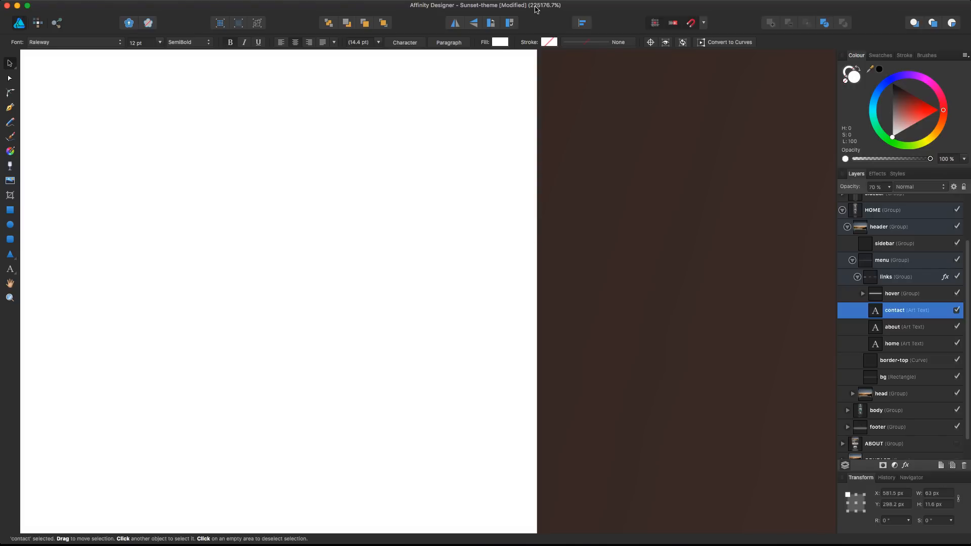
{"action": "mouse_move", "coordinate": [558, 226]}
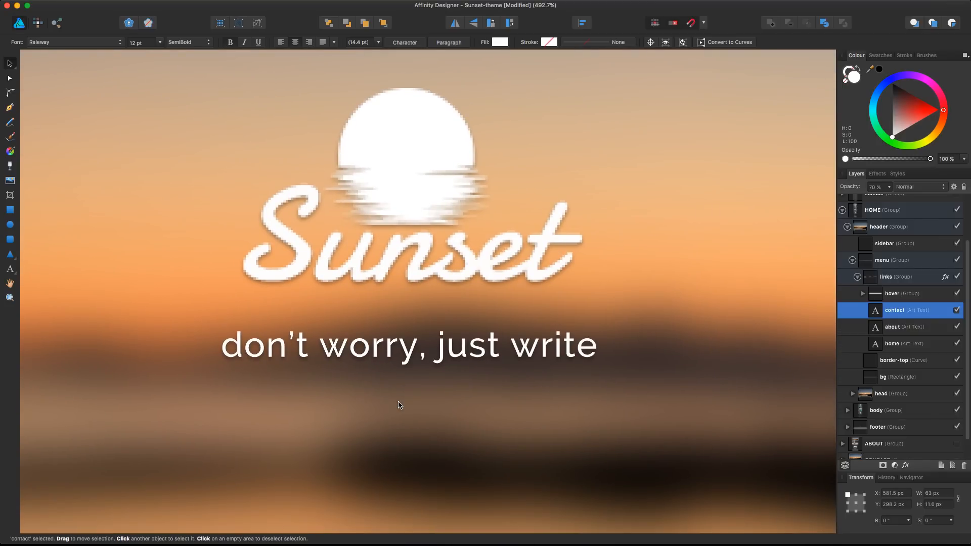
{"action": "scroll", "scroll_direction": "down", "scroll_amount": 3}
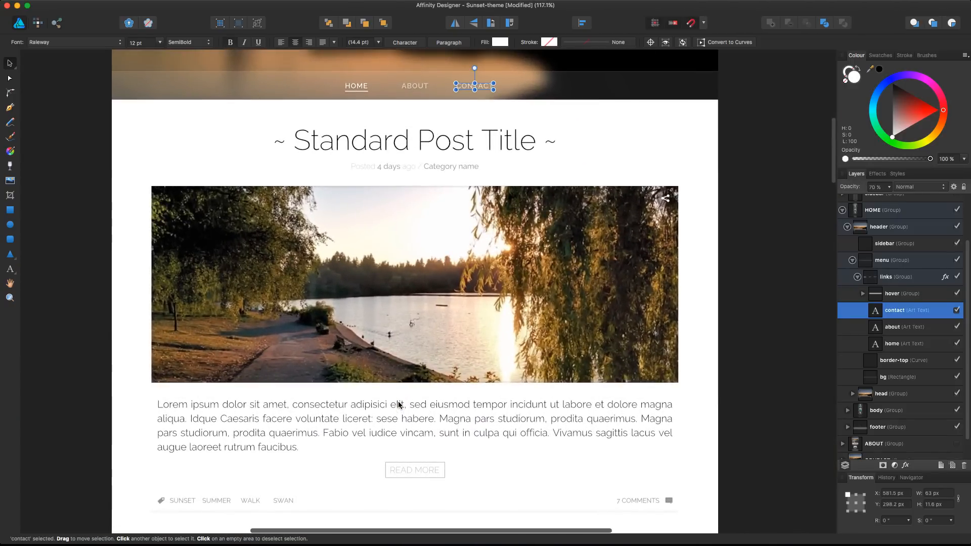
{"action": "scroll", "scroll_direction": "down", "scroll_amount": 3}
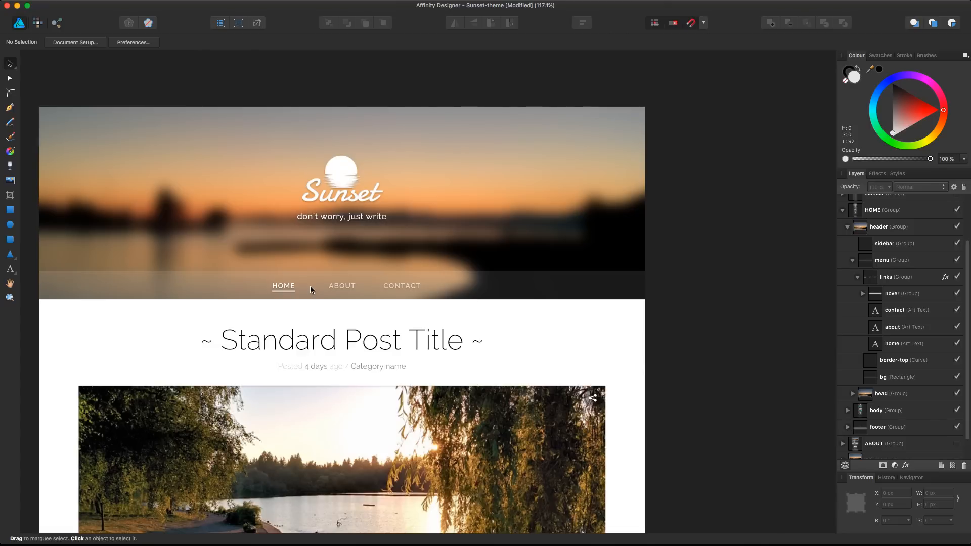
{"action": "mouse_move", "coordinate": [404, 302]}
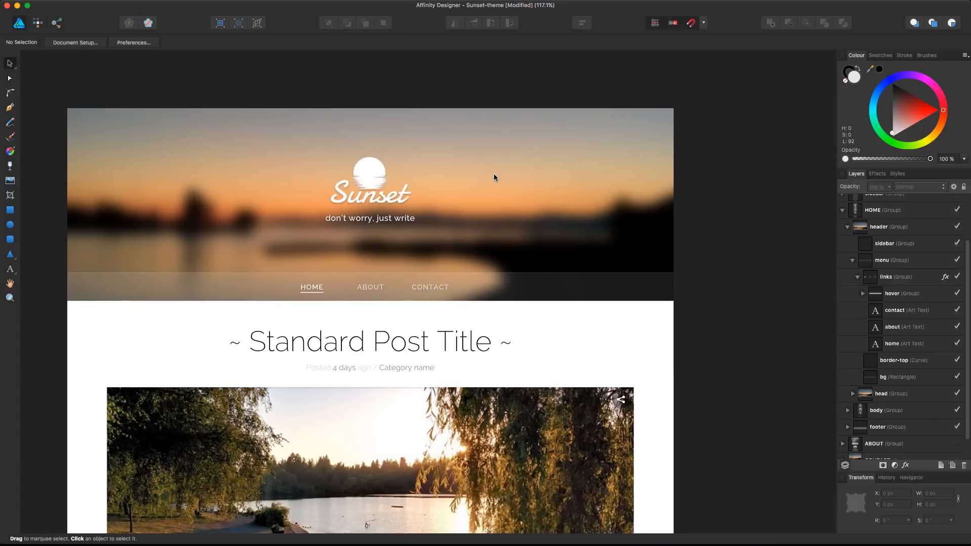
{"action": "mouse_move", "coordinate": [612, 110]}
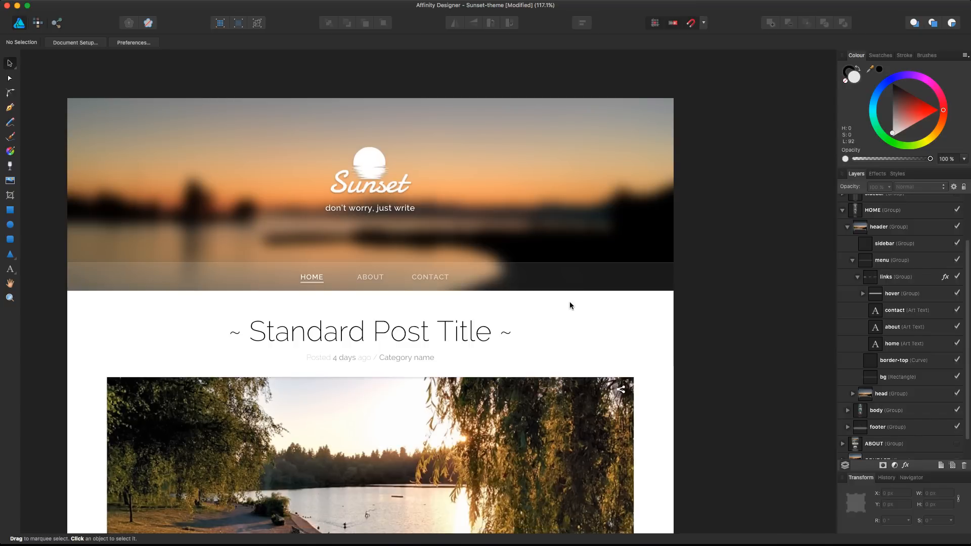
{"action": "mouse_move", "coordinate": [233, 145]}
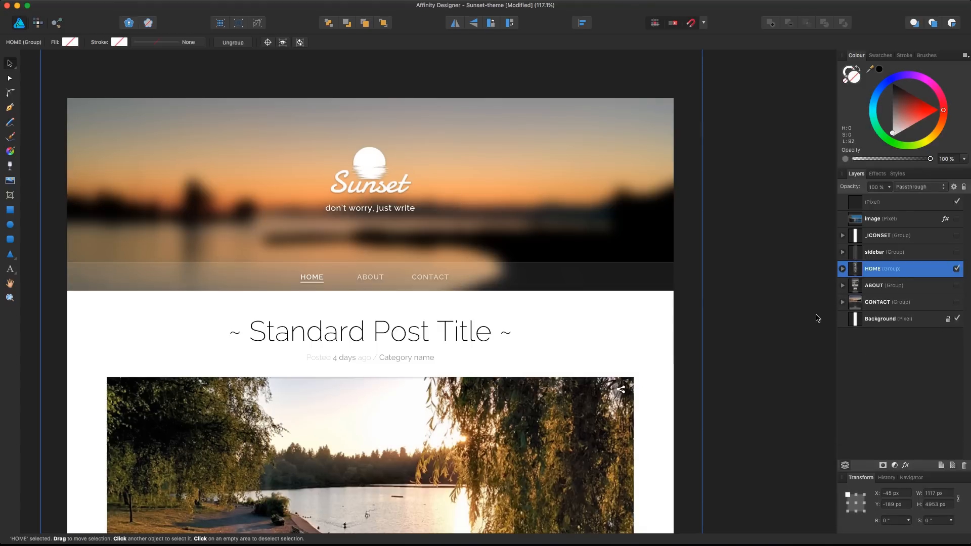
{"action": "mouse_move", "coordinate": [11, 68]}
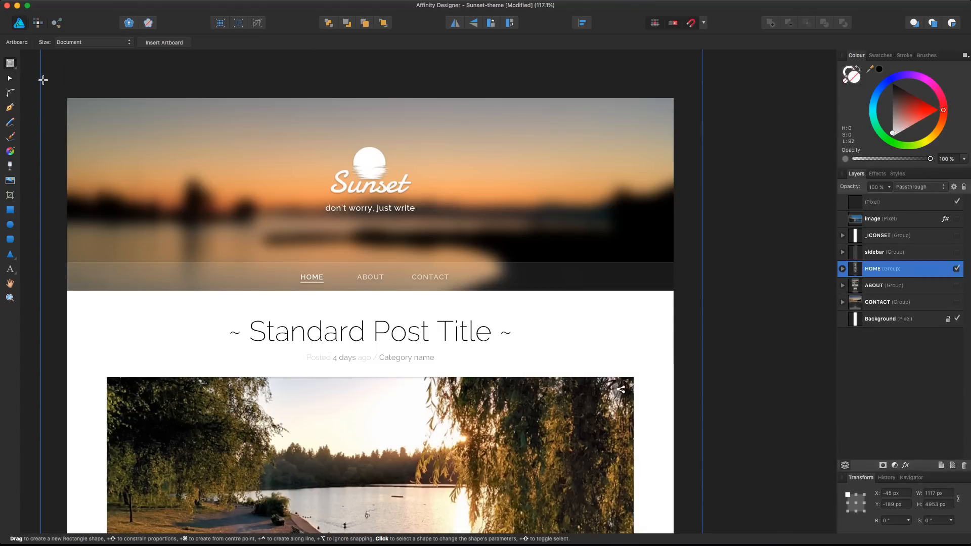
Insert a document-sized Artboard1, 1024 by 4764 px, spanning the whole Sunset page.
{"action": "left_click", "coordinate": [164, 43]}
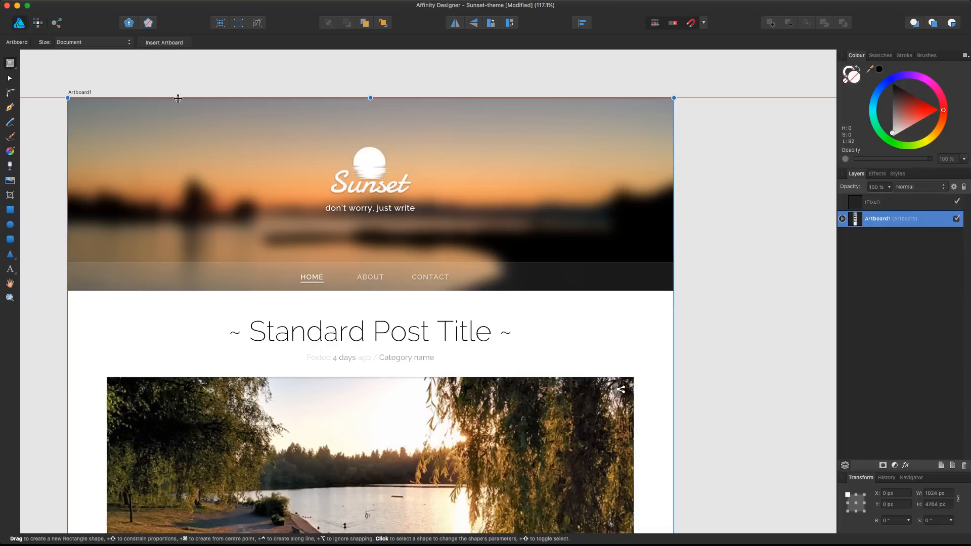
{"action": "scroll", "scroll_direction": "down", "scroll_amount": 3}
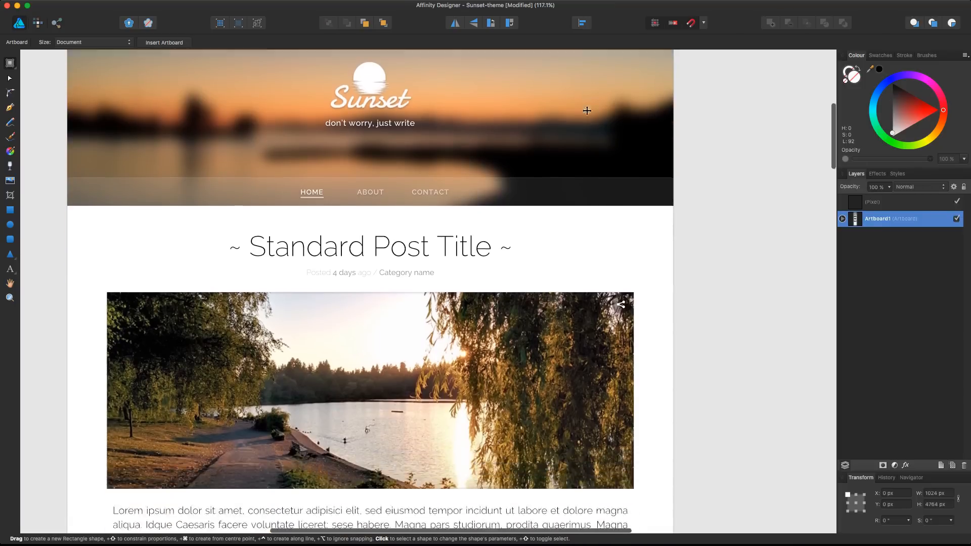
{"action": "scroll", "scroll_direction": "down", "scroll_amount": 3}
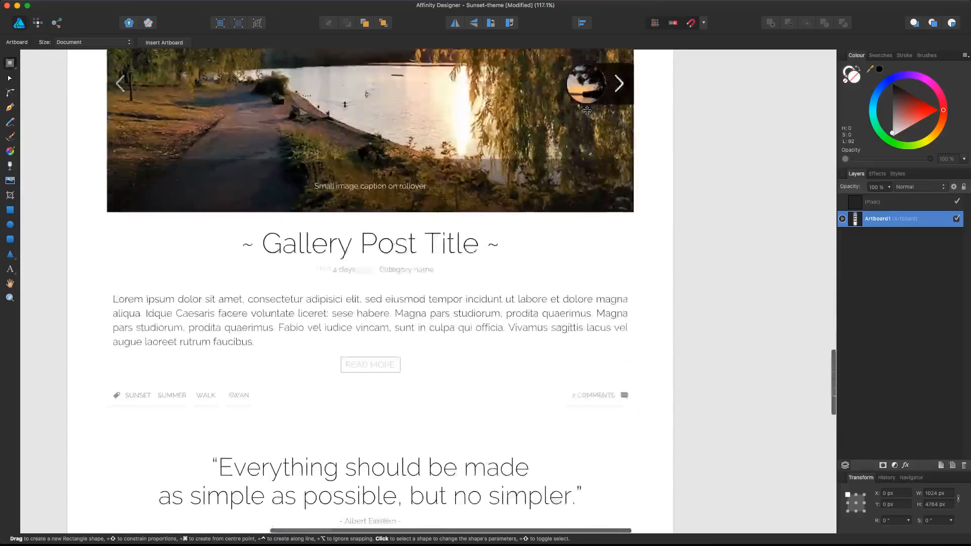
{"action": "scroll", "scroll_direction": "down", "scroll_amount": 3}
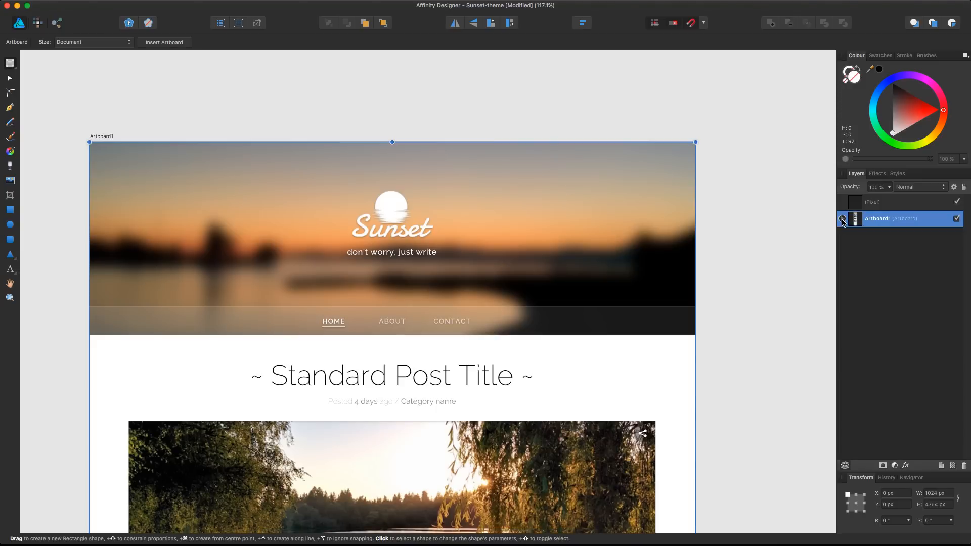
Expand the Home artboard and its duplicate in the layer list to check their contents.
{"action": "left_click", "coordinate": [841, 219]}
{"action": "type", "text": "Home"}
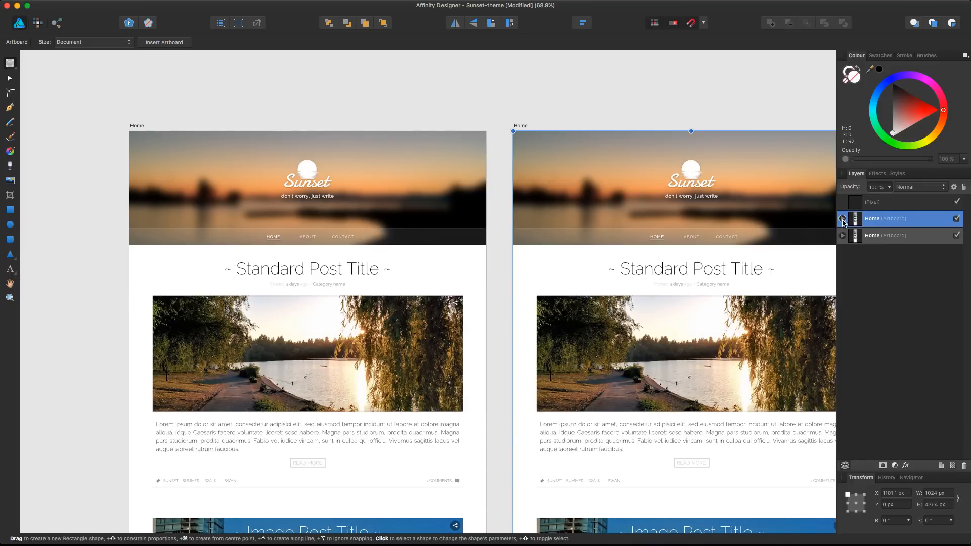
{"action": "left_click", "coordinate": [843, 219]}
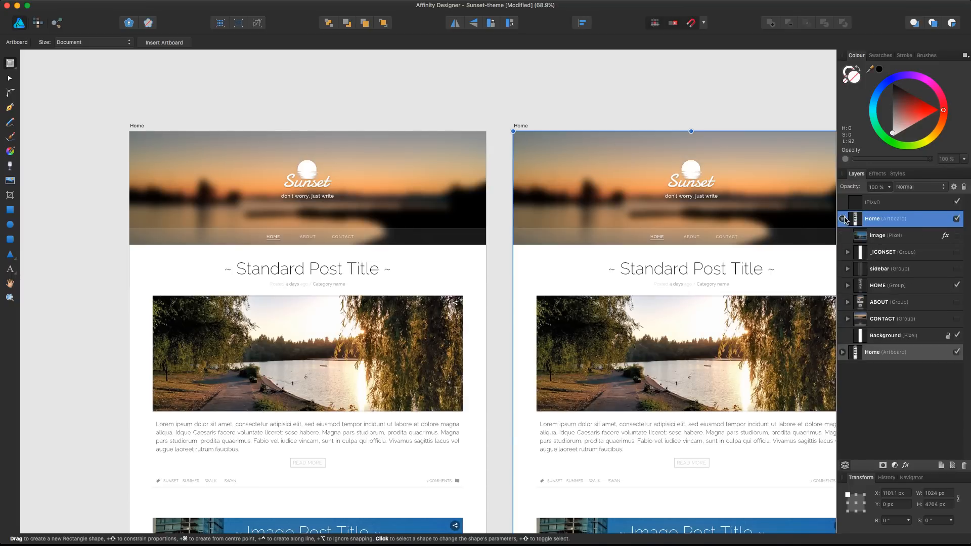
{"action": "scroll", "scroll_direction": "down", "scroll_amount": 3}
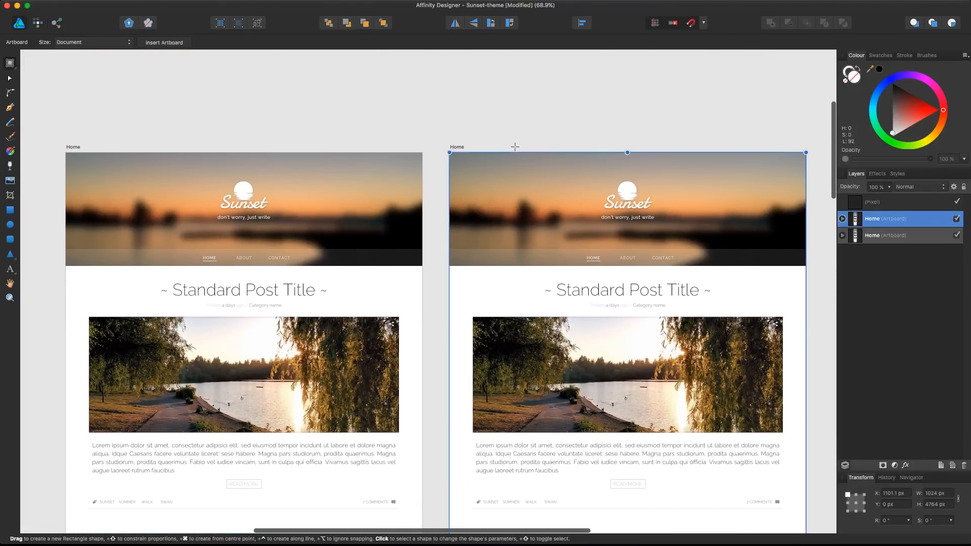
{"action": "mouse_move", "coordinate": [506, 97]}
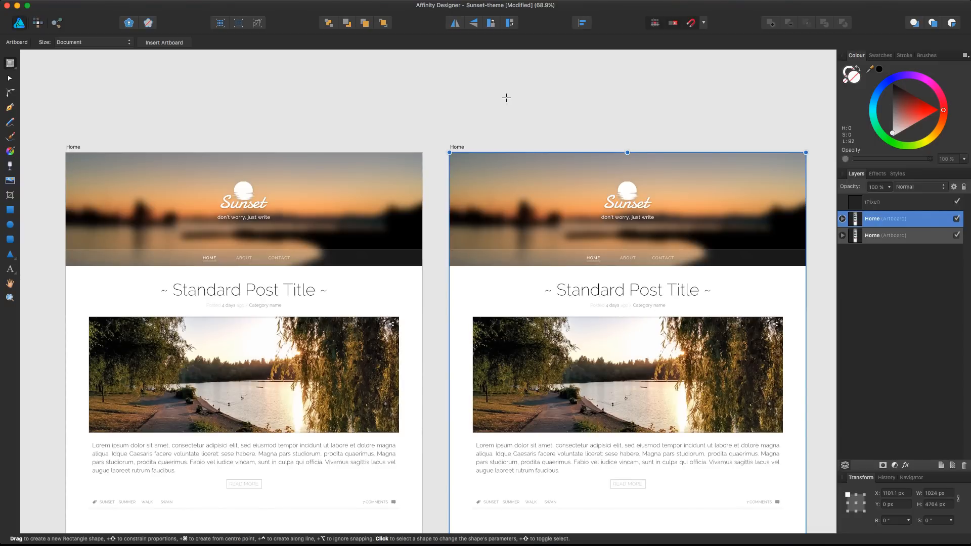
Draw a new blank 744 by 424 px artboard above the Home artboards, snapped to the left one's edge.
{"action": "scroll", "scroll_direction": "down", "scroll_amount": 3}
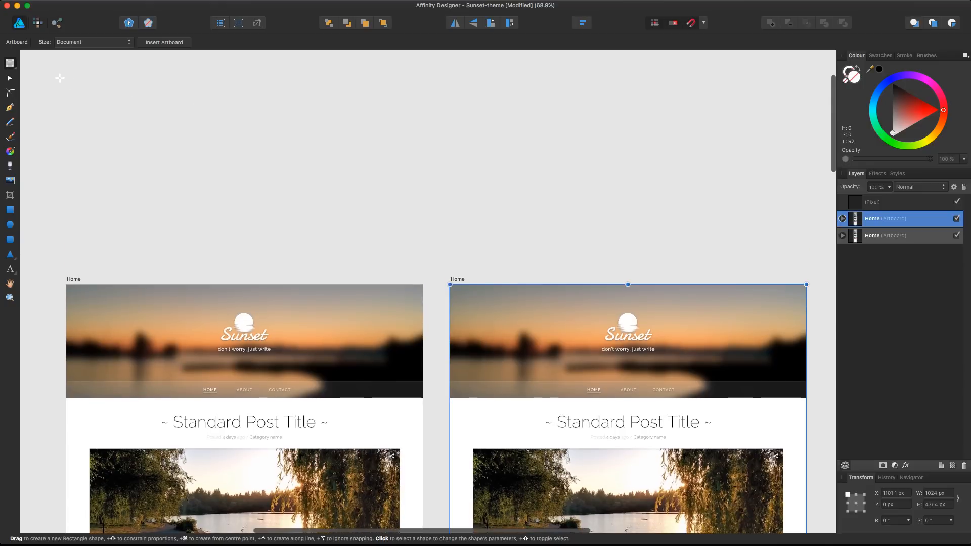
{"action": "left_click_drag", "start_coordinate": [59, 78], "coordinate": [318, 224]}
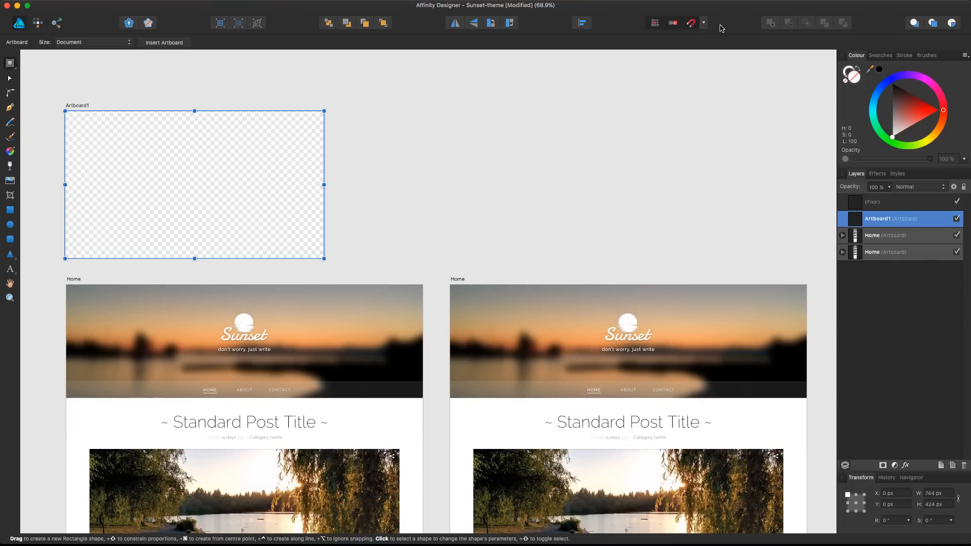
{"action": "left_click_drag", "start_coordinate": [192, 187], "coordinate": [194, 186]}
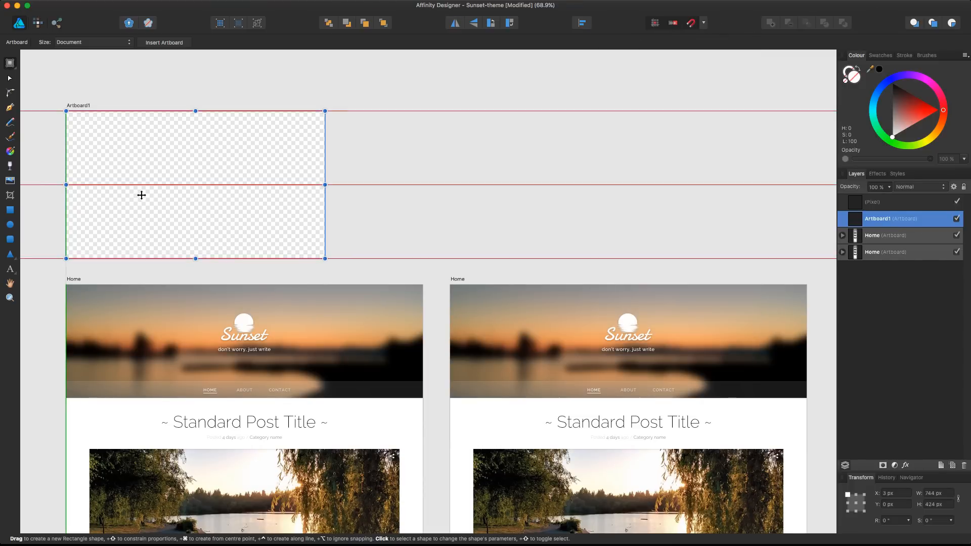